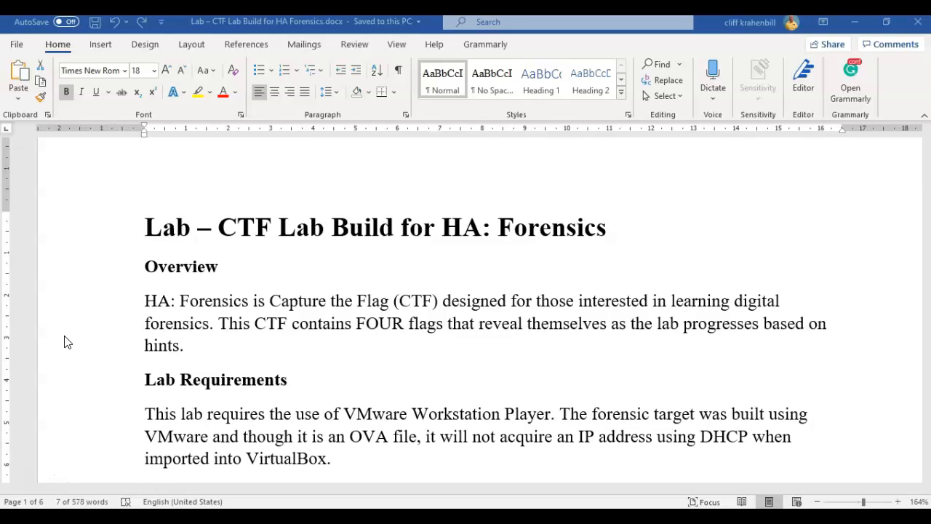
Scroll the 7-Zip download page to the Windows installer links.
{"action": "scroll", "scroll_direction": "down", "scroll_amount": 3}
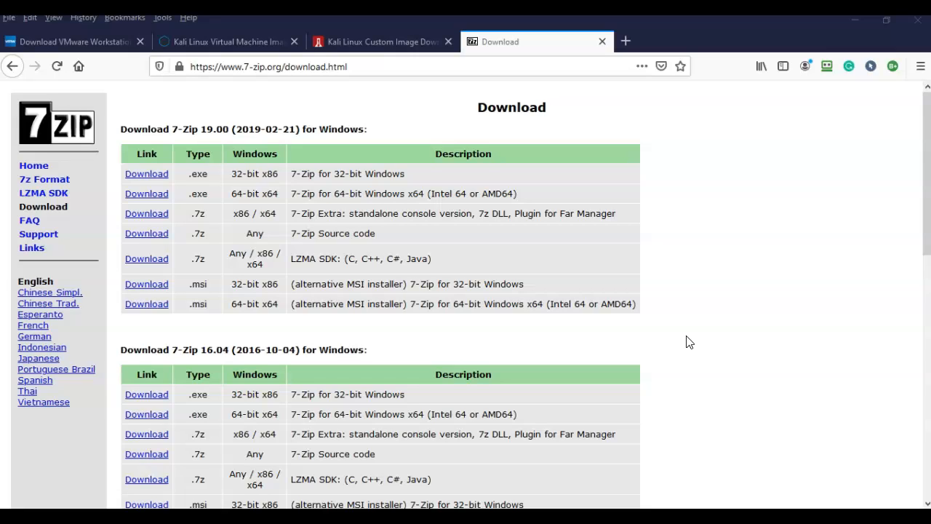
{"action": "mouse_move", "coordinate": [29, 492]}
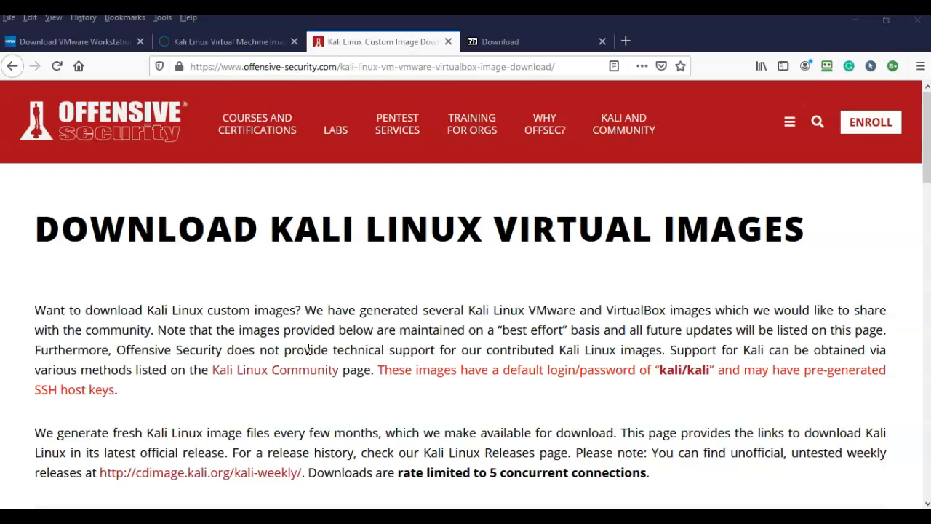
Scroll down to the Kali Linux VMware Images table with the 2020.3 64-bit and 32-bit downloads.
{"action": "scroll", "scroll_direction": "down", "scroll_amount": 3}
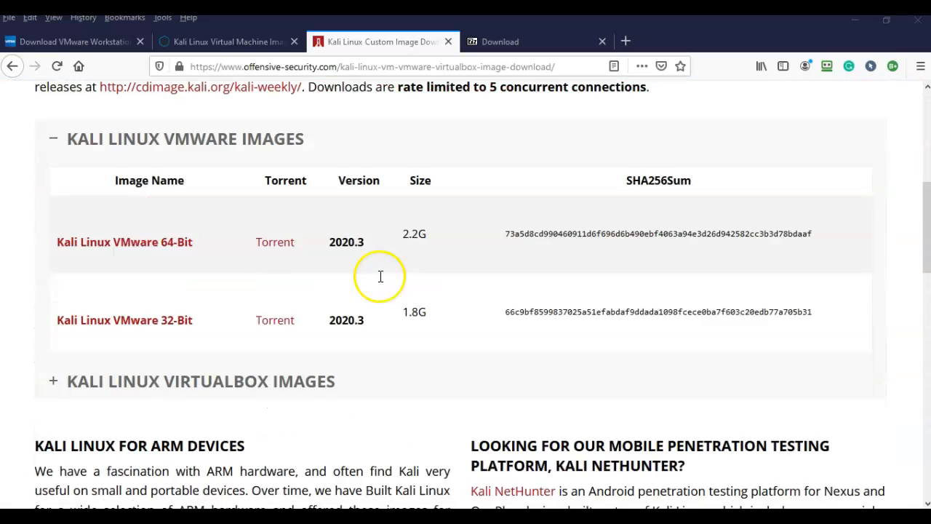
{"action": "scroll", "scroll_direction": "down", "scroll_amount": 3}
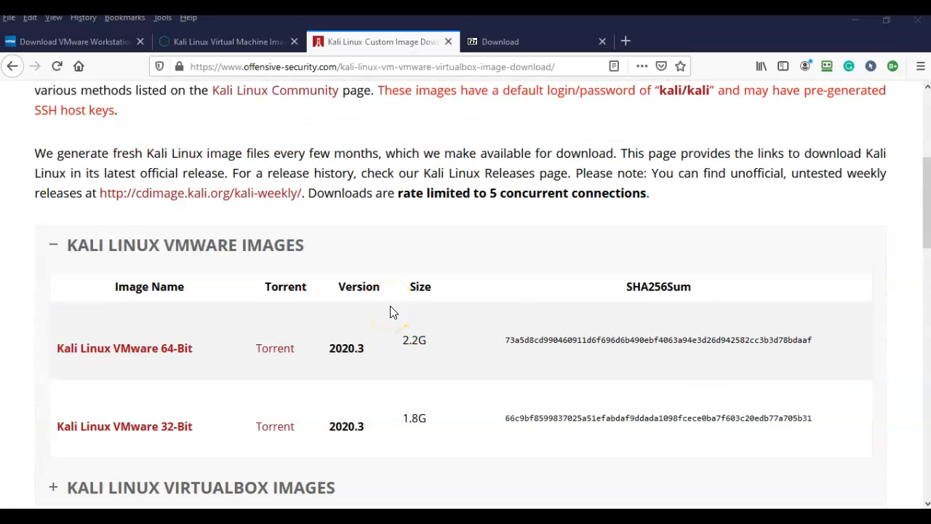
{"action": "mouse_move", "coordinate": [438, 306]}
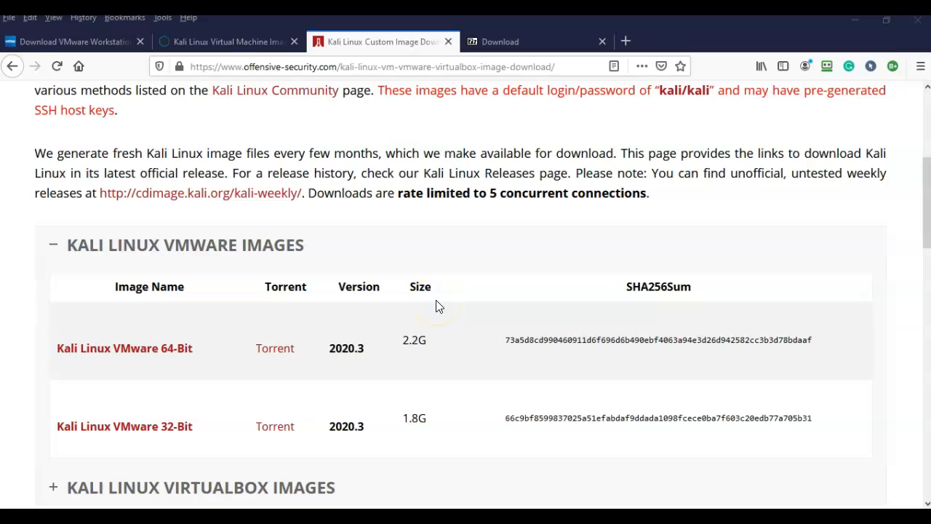
{"action": "scroll", "scroll_direction": "down", "scroll_amount": 3}
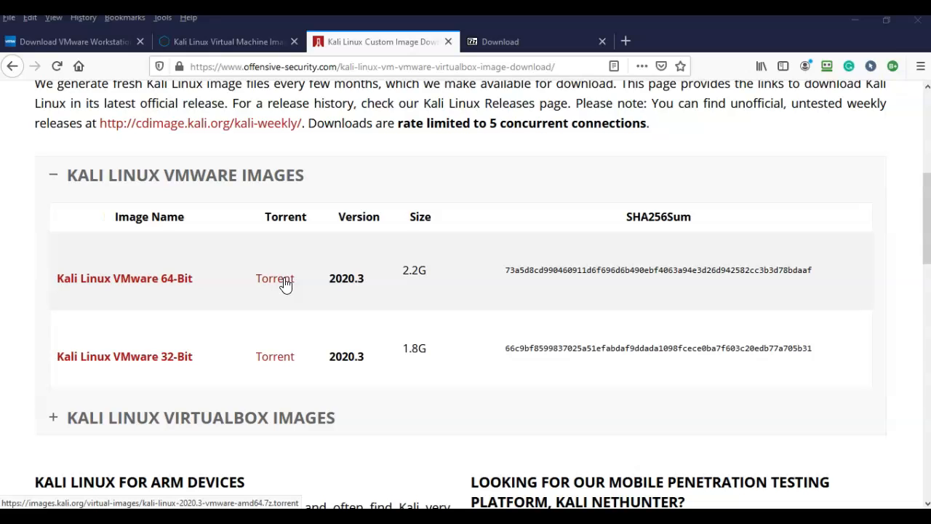
{"action": "mouse_move", "coordinate": [169, 274]}
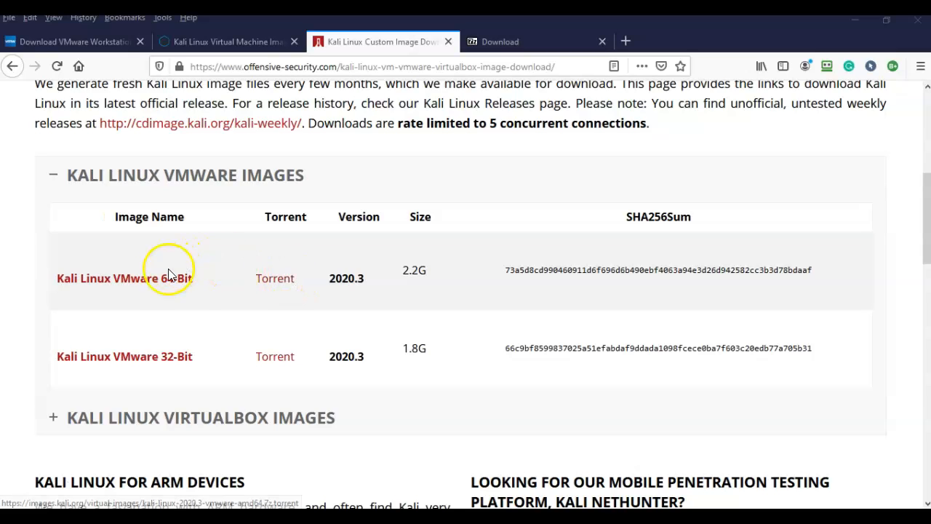
{"action": "mouse_move", "coordinate": [157, 284]}
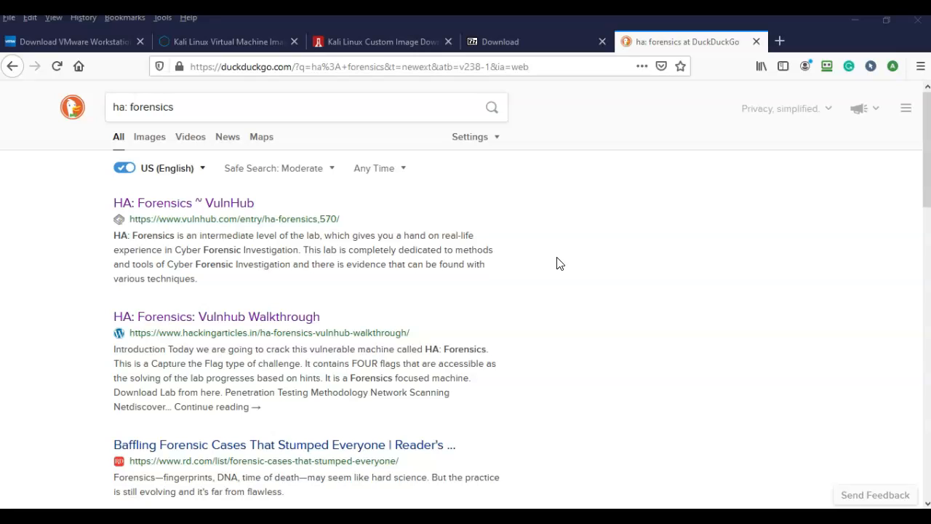
{"action": "mouse_move", "coordinate": [229, 209]}
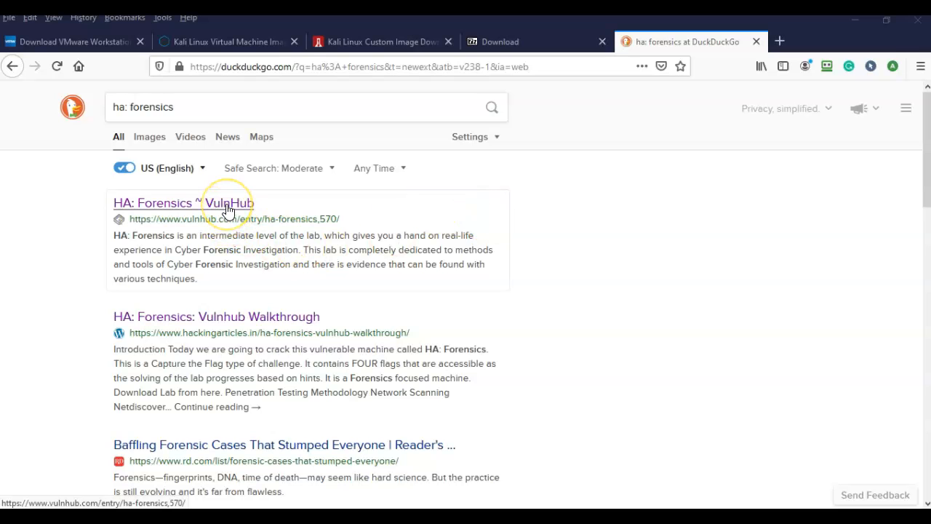
Open the HA: Forensics ~ VulnHub result and scroll to the forensics.ova download.
{"action": "left_click", "coordinate": [227, 210]}
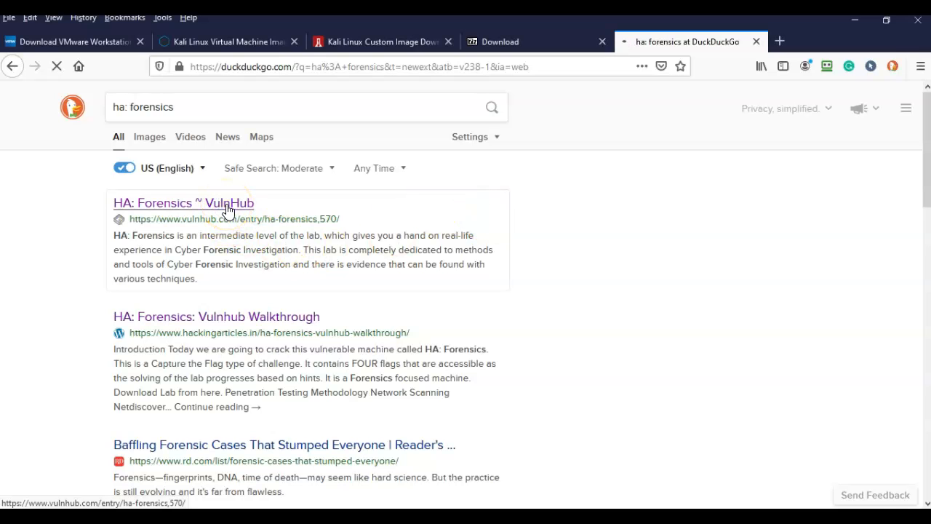
{"action": "left_click", "coordinate": [183, 204]}
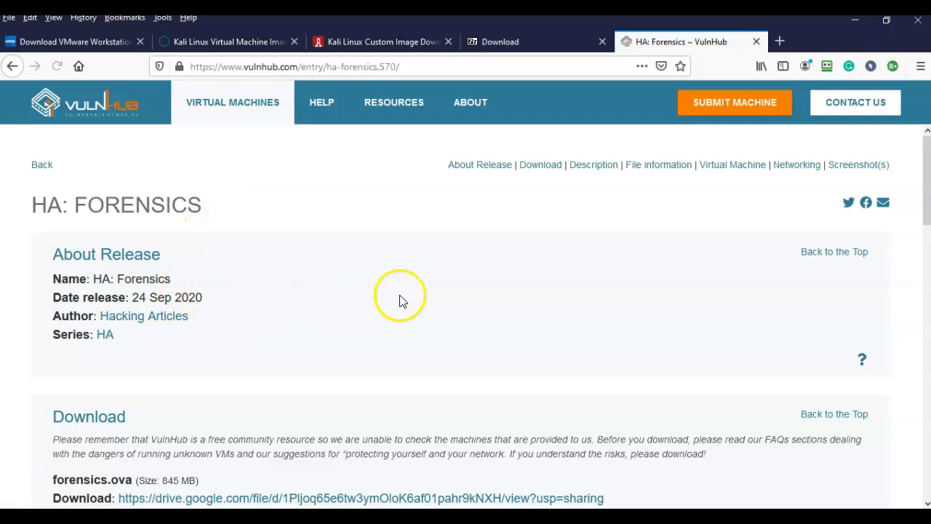
{"action": "scroll", "scroll_direction": "down", "scroll_amount": 3}
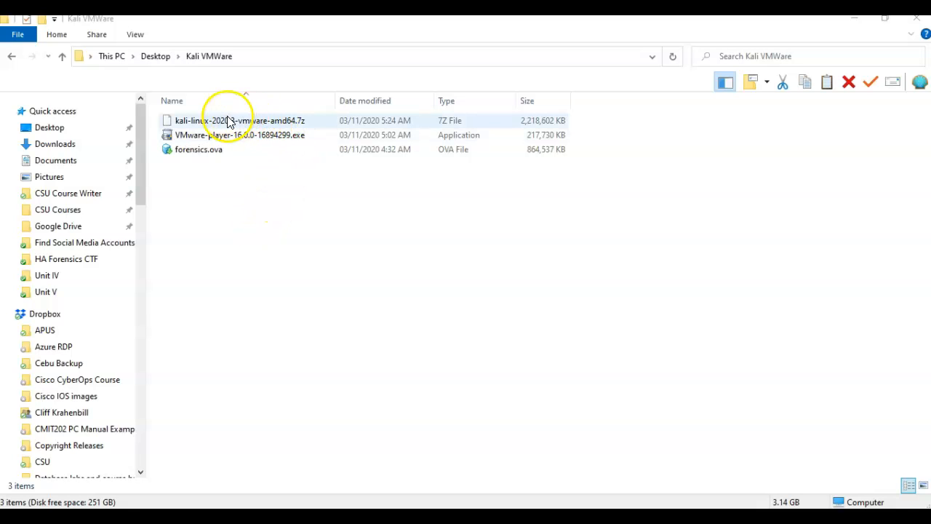
{"action": "mouse_move", "coordinate": [221, 126]}
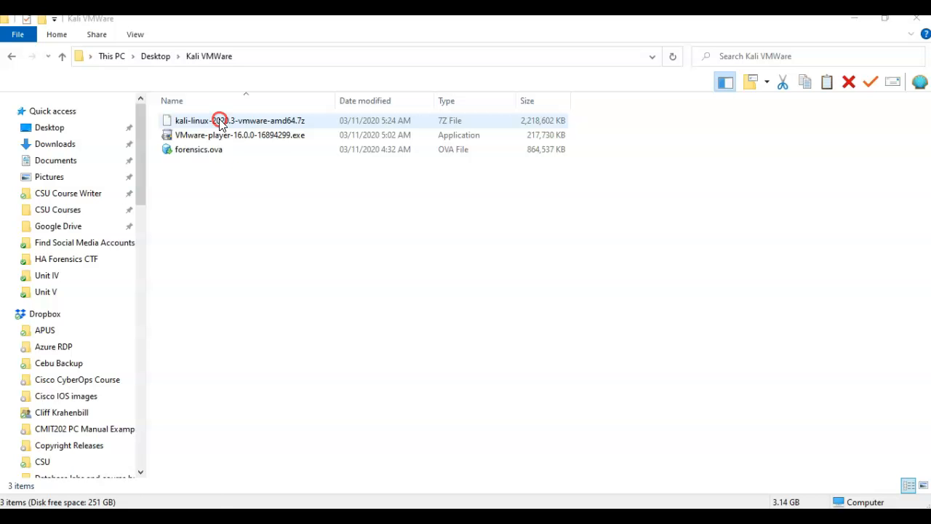
Bring up the 7-Zip extraction options for kali-linux-2020.3-vmware-amd64.7z.
{"action": "right_click", "coordinate": [218, 120]}
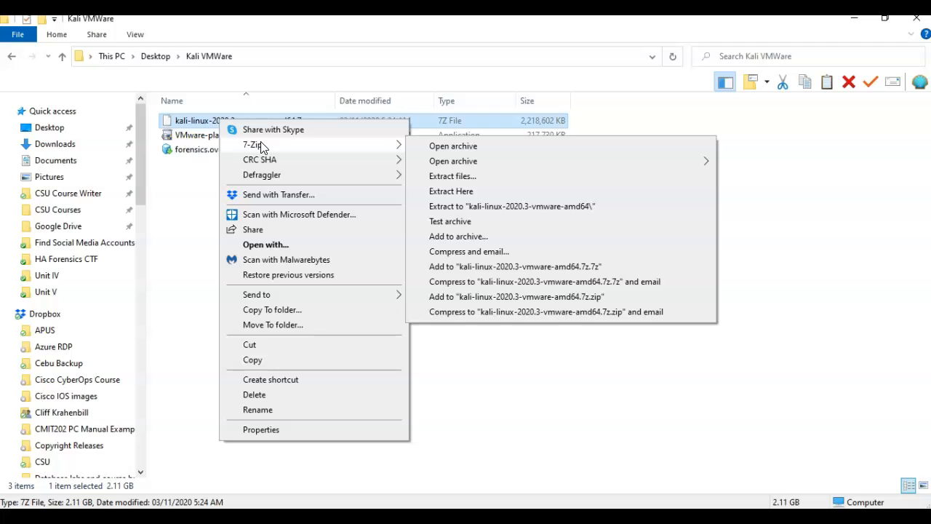
{"action": "mouse_move", "coordinate": [471, 233]}
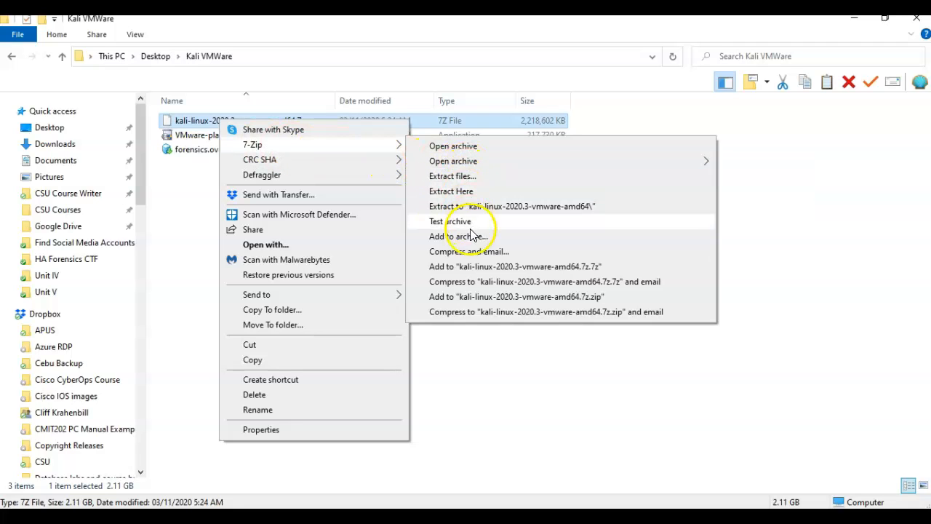
{"action": "mouse_move", "coordinate": [479, 267]}
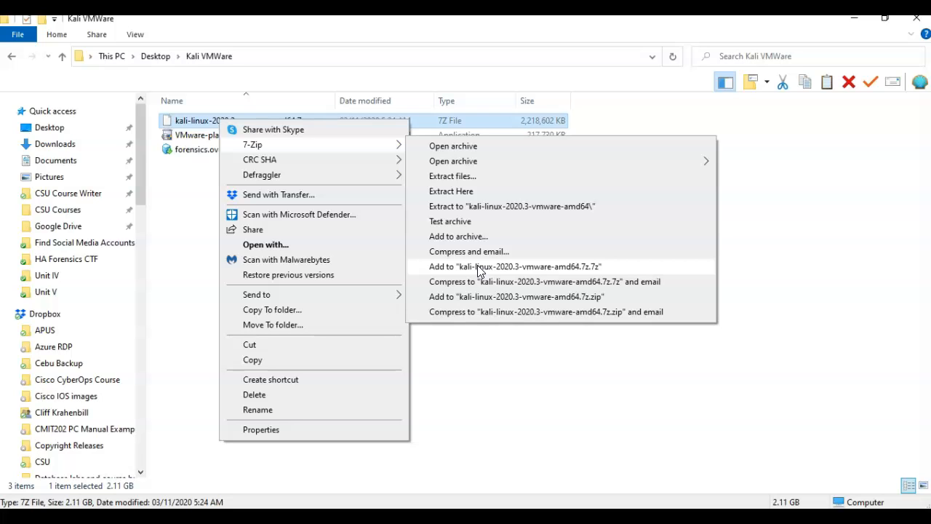
{"action": "mouse_move", "coordinate": [486, 211]}
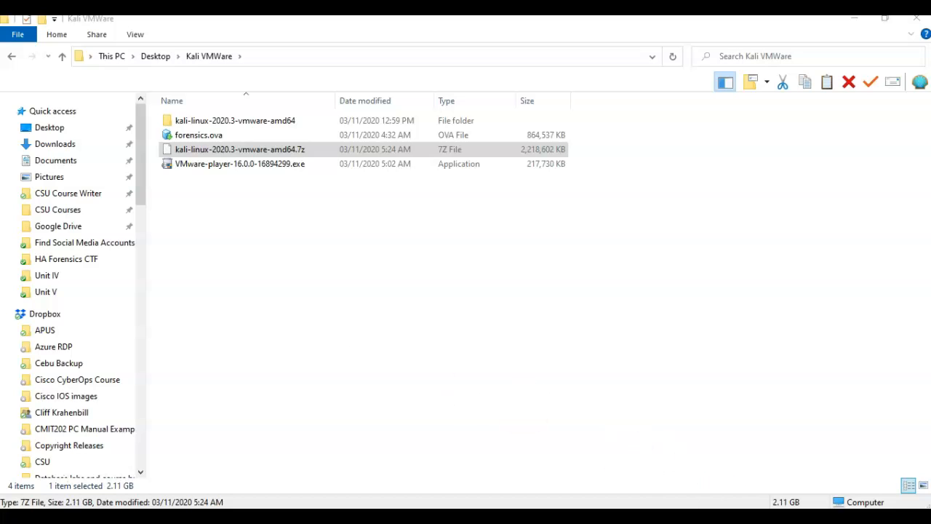
{"action": "mouse_move", "coordinate": [681, 415]}
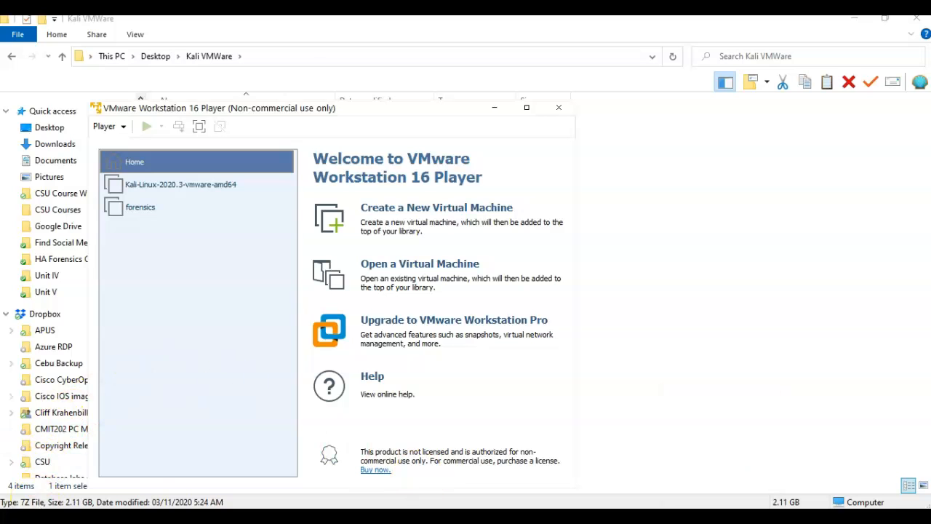
Launch a second VMware Workstation 16 Player from the Start menu's Programs list.
{"action": "left_click", "coordinate": [3, 521]}
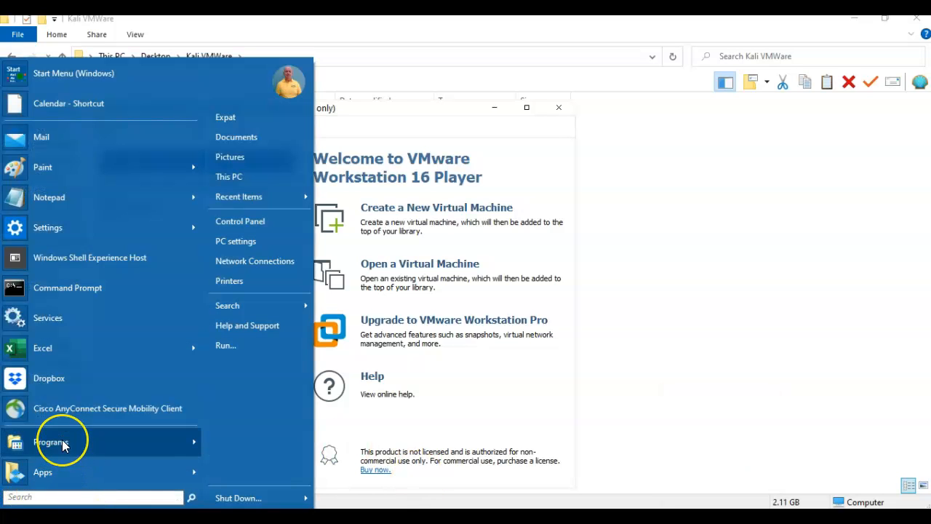
{"action": "left_click", "coordinate": [50, 440]}
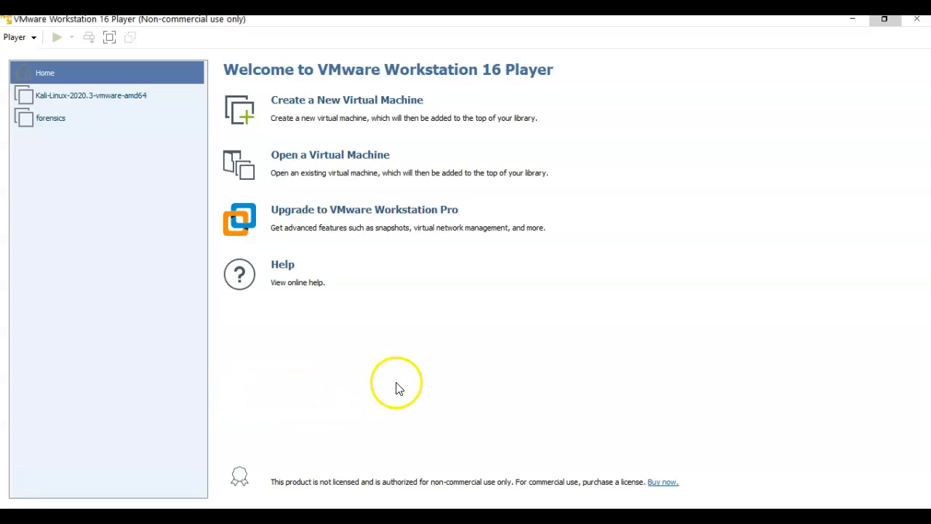
{"action": "mouse_move", "coordinate": [367, 158]}
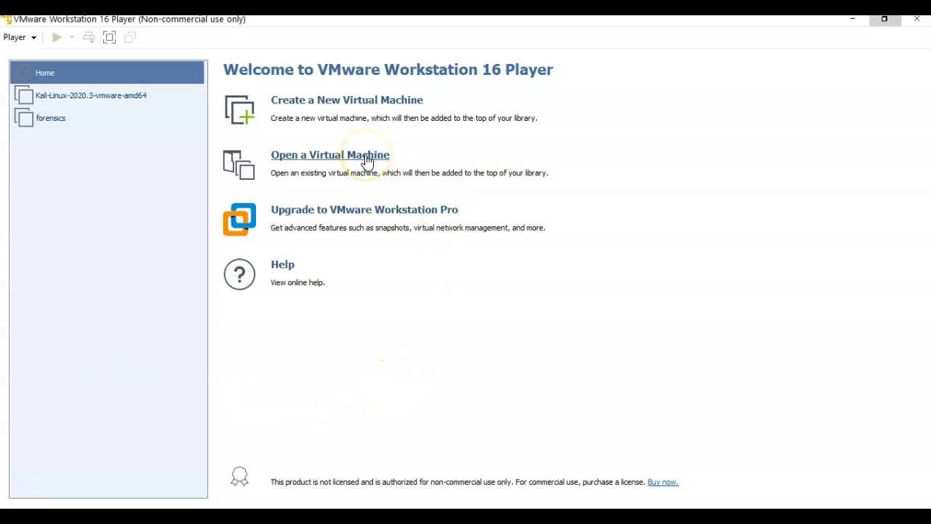
Choose Open a Virtual Machine to load the extracted Kali .vmx file.
{"action": "left_click", "coordinate": [329, 154]}
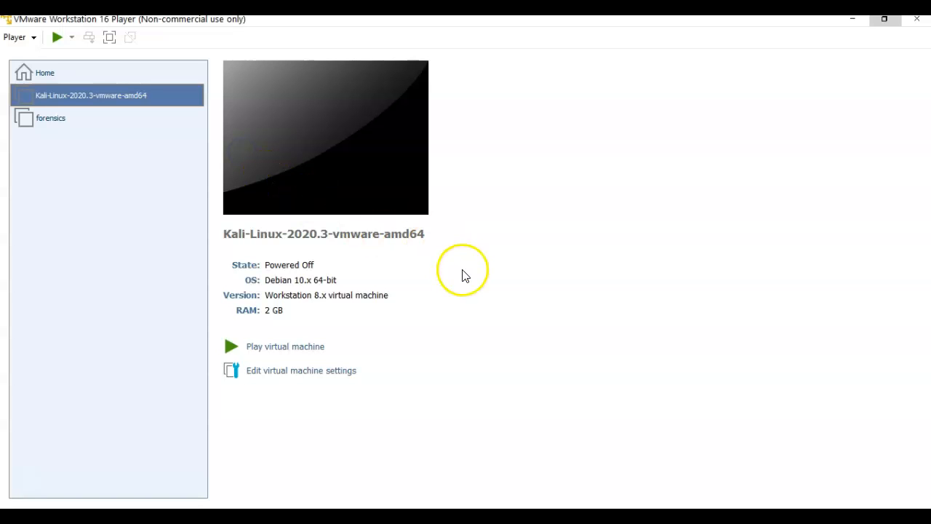
{"action": "mouse_move", "coordinate": [291, 352]}
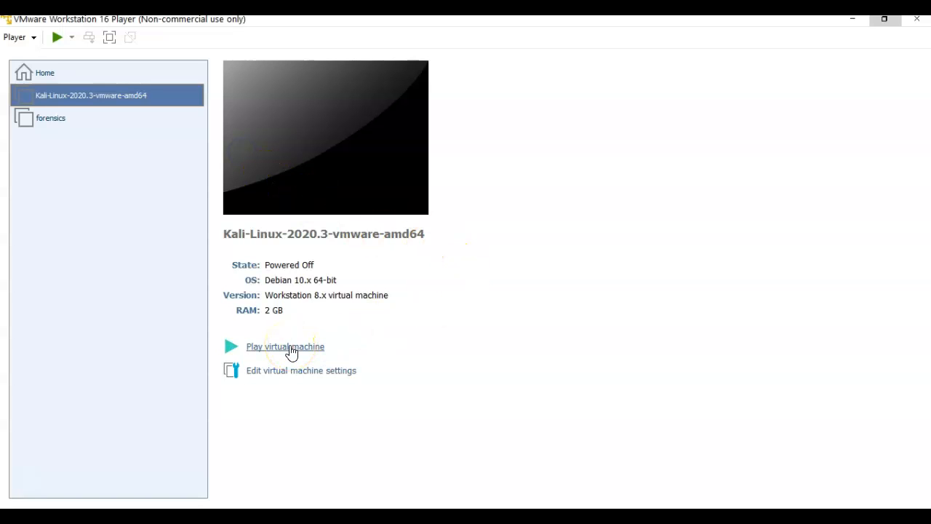
Power on the Kali VM and log in as user 'kali'.
{"action": "left_click", "coordinate": [286, 346]}
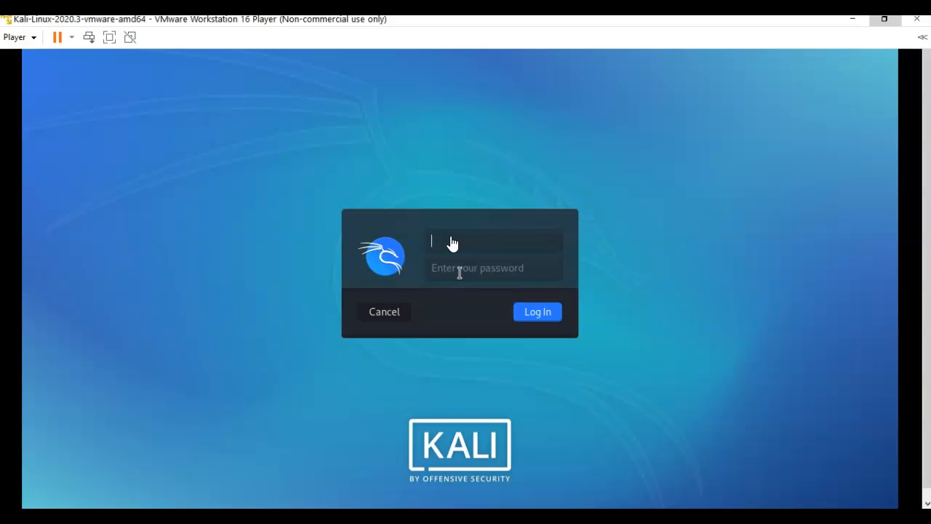
{"action": "type", "text": "kali"}
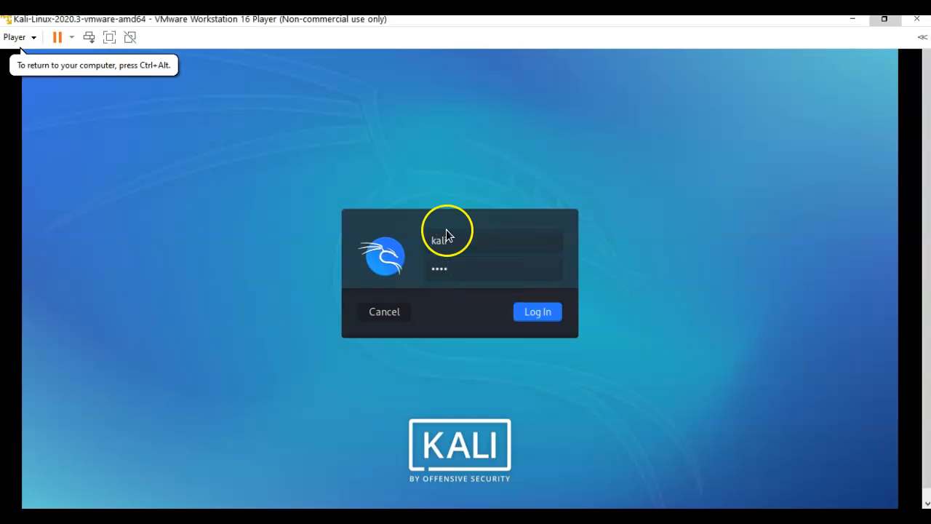
{"action": "left_click", "coordinate": [537, 312]}
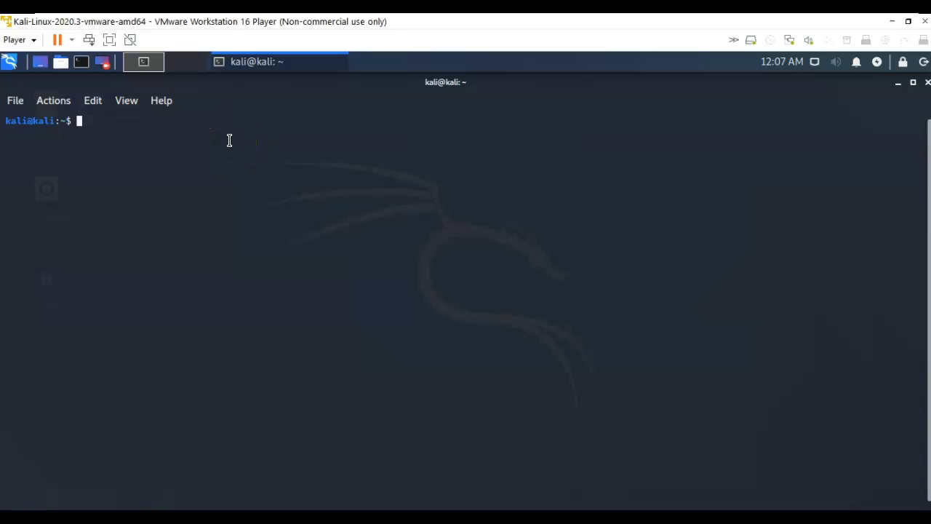
{"action": "mouse_move", "coordinate": [227, 146]}
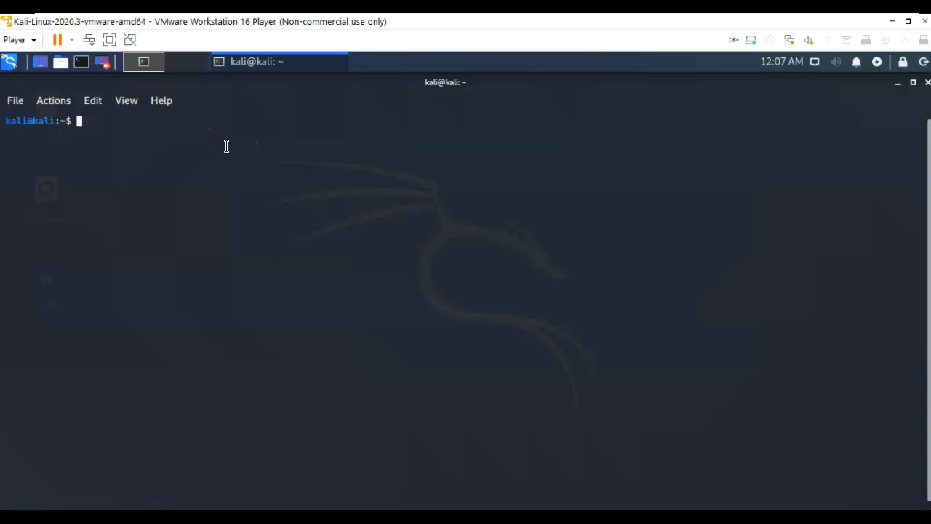
{"action": "mouse_move", "coordinate": [122, 144]}
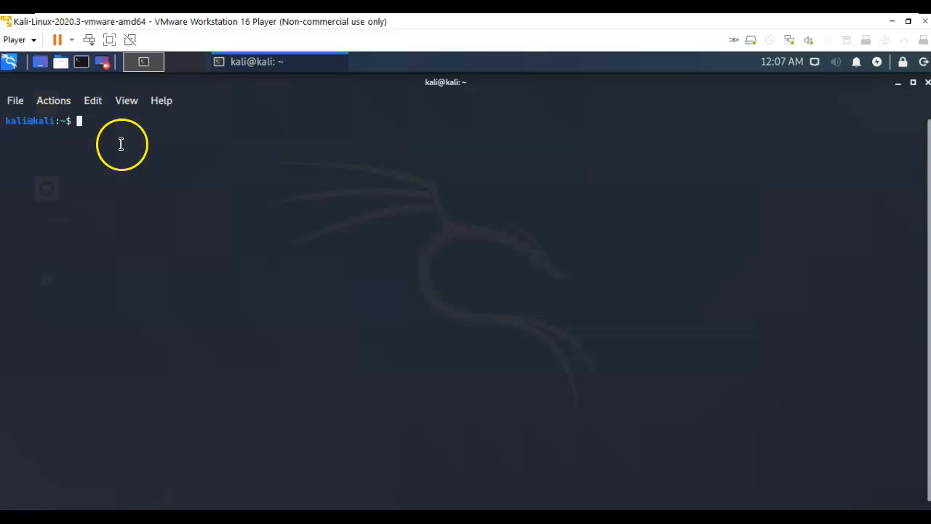
{"action": "mouse_move", "coordinate": [311, 169]}
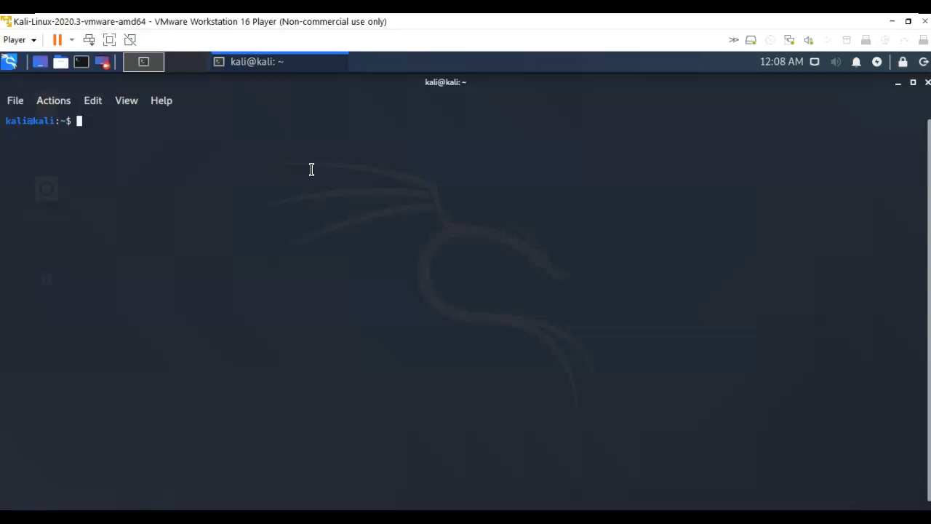
Run 'sudo passwd' in the terminal to set a new root password.
{"action": "type", "text": "sudo"}
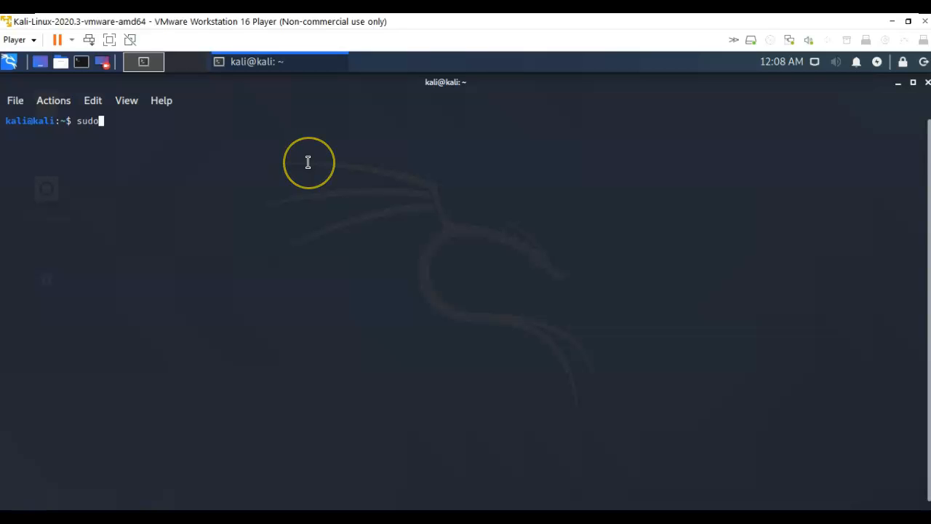
{"action": "type", "text": "passwd"}
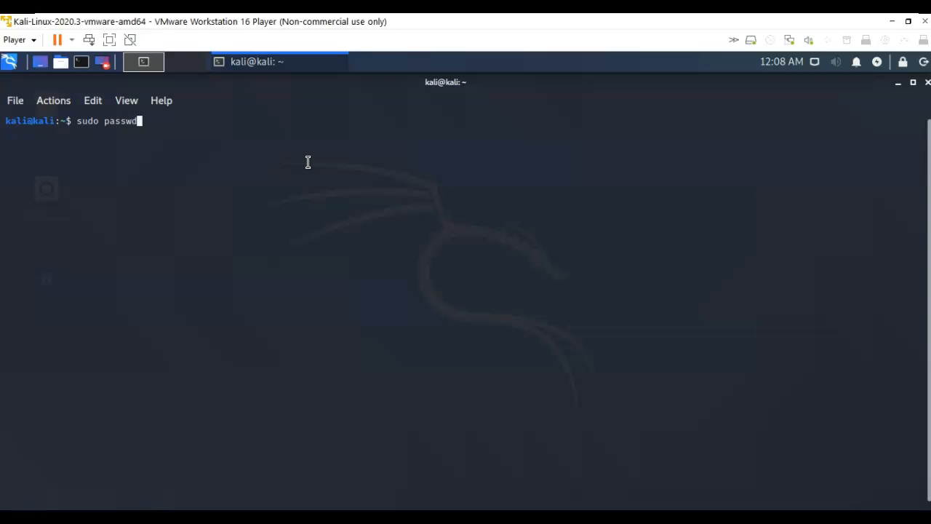
{"action": "key", "text": "Return"}
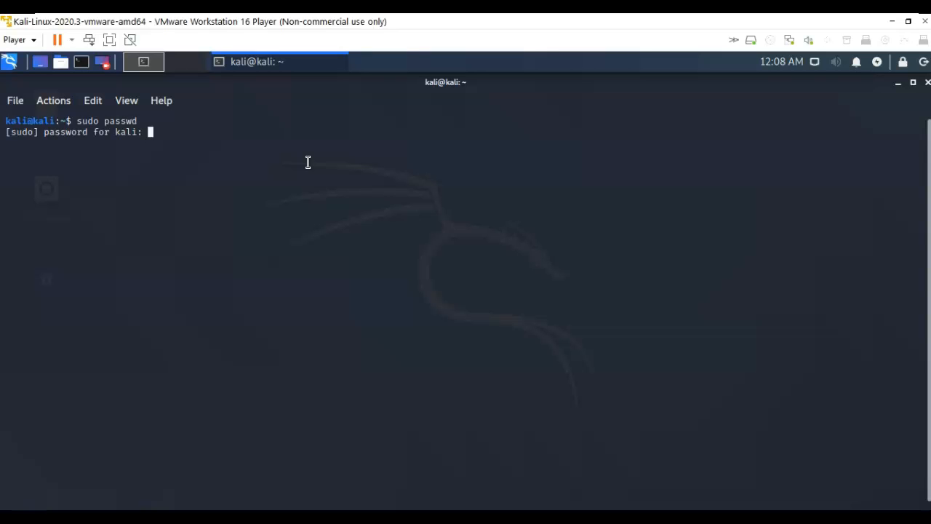
{"action": "key", "text": "Return"}
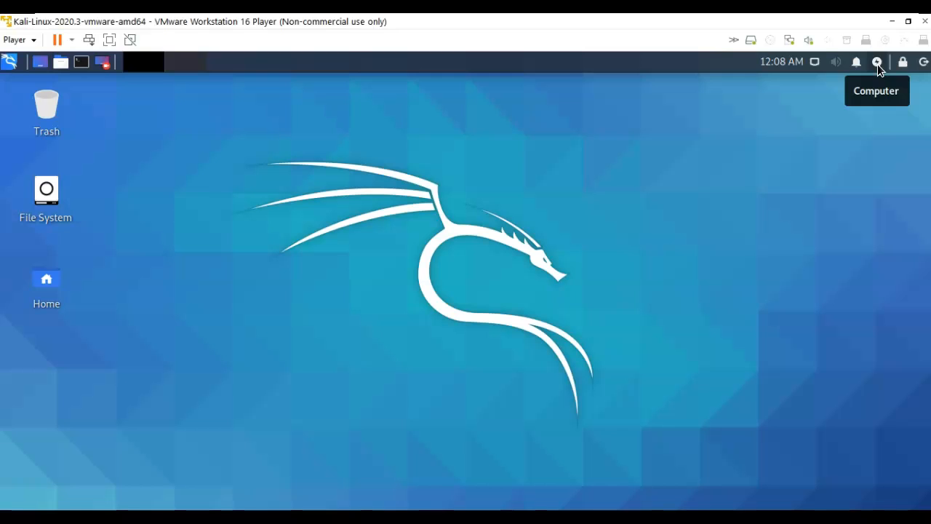
In Xfce Power Manager set System sleep on inactivity to Never, then move to Display settings.
{"action": "left_click", "coordinate": [878, 61]}
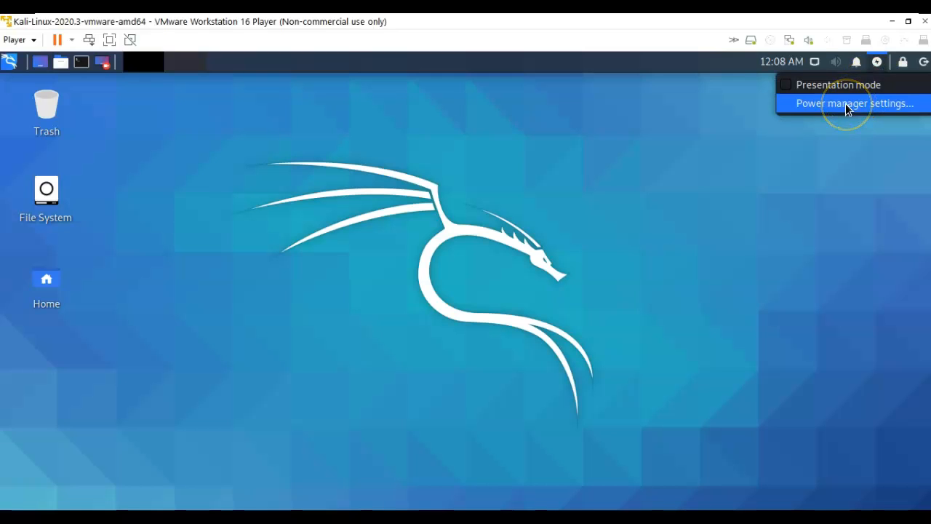
{"action": "left_click", "coordinate": [856, 102]}
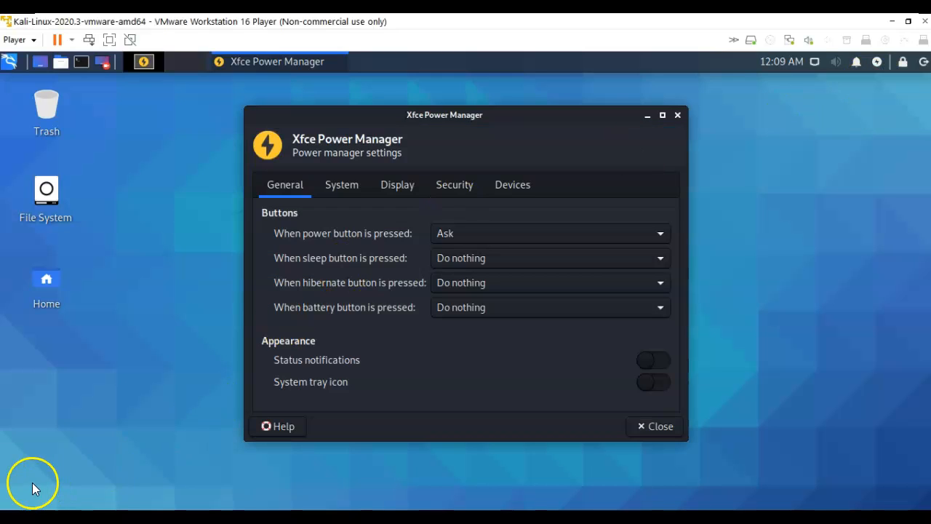
{"action": "mouse_move", "coordinate": [116, 291]}
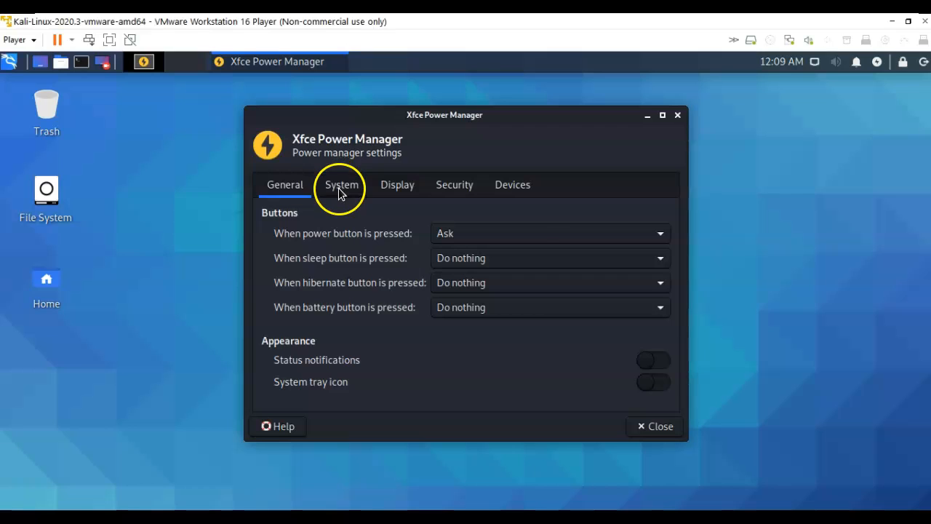
{"action": "left_click", "coordinate": [341, 183]}
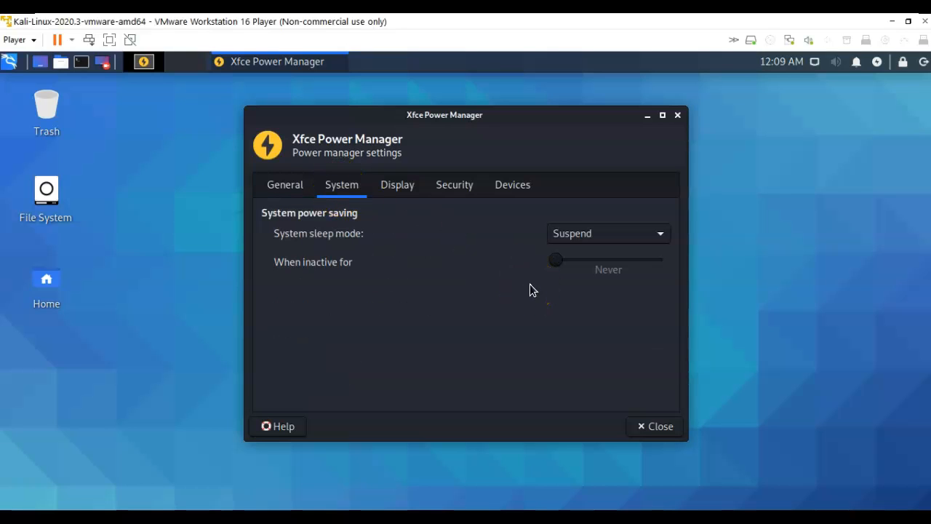
{"action": "left_click_drag", "start_coordinate": [556, 259], "coordinate": [562, 259]}
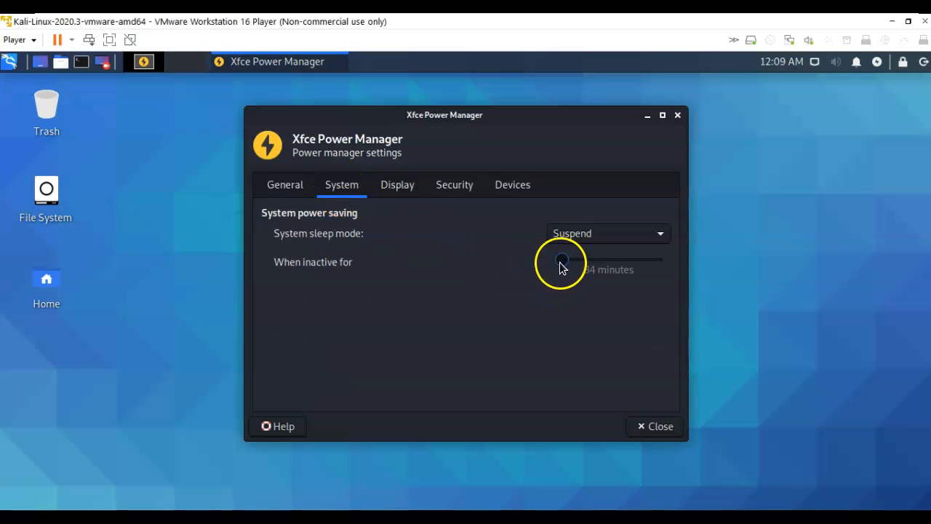
{"action": "left_click_drag", "start_coordinate": [561, 259], "coordinate": [556, 259]}
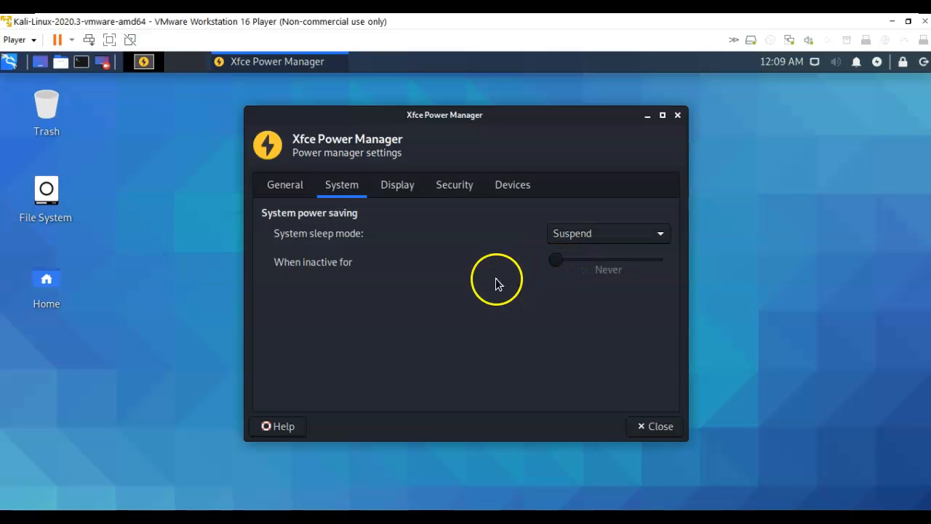
{"action": "mouse_move", "coordinate": [397, 190]}
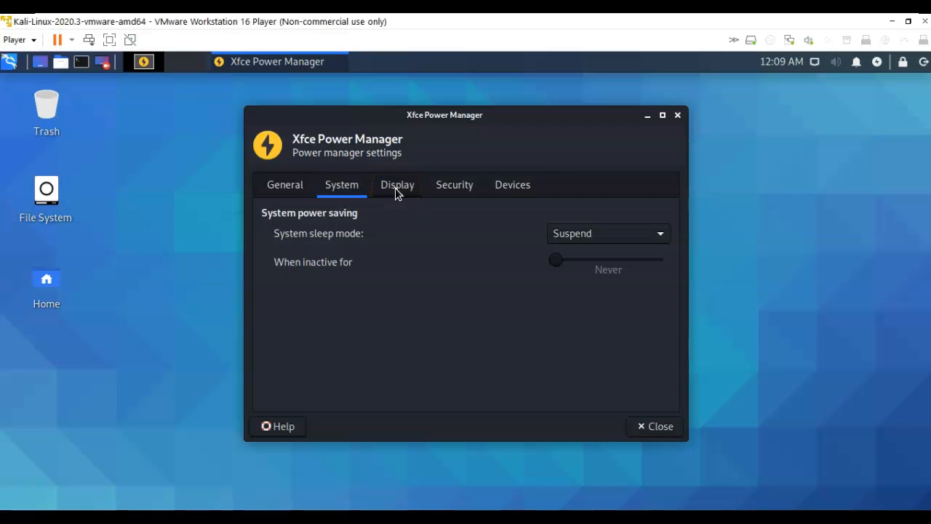
{"action": "left_click", "coordinate": [398, 184]}
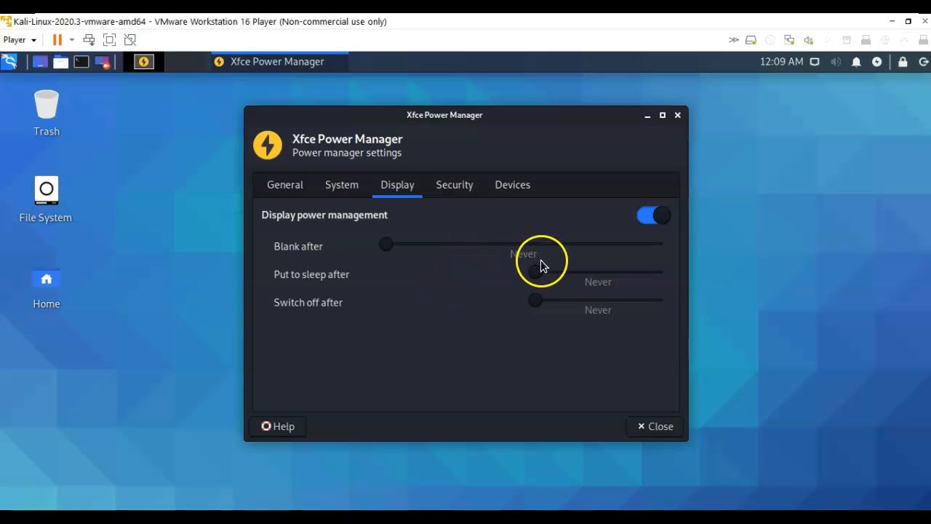
{"action": "mouse_move", "coordinate": [569, 313]}
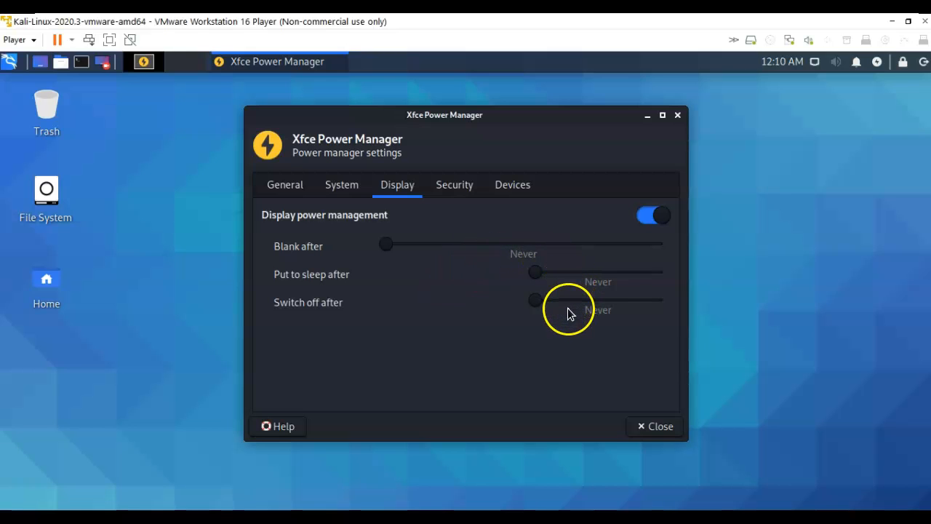
Log out of the kali session and log back in as 'root' to reach the desktop.
{"action": "left_click", "coordinate": [655, 426]}
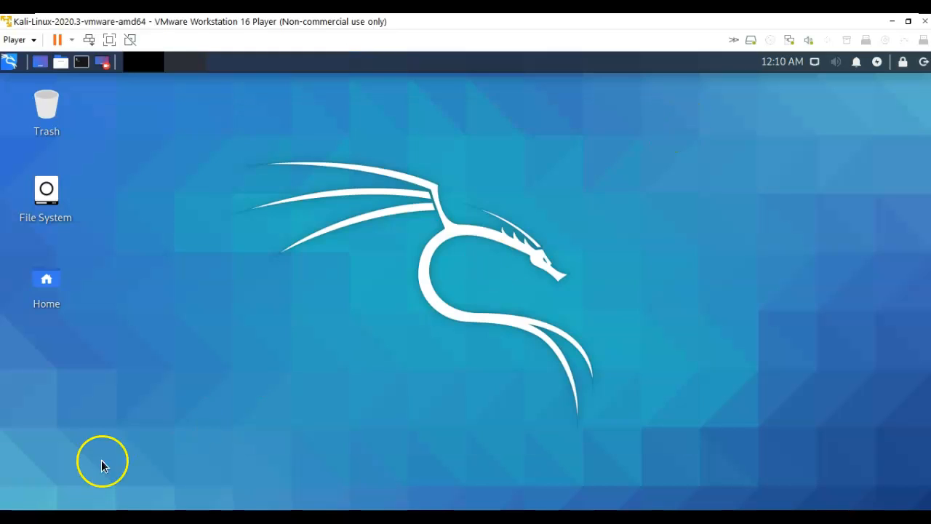
{"action": "mouse_move", "coordinate": [223, 364]}
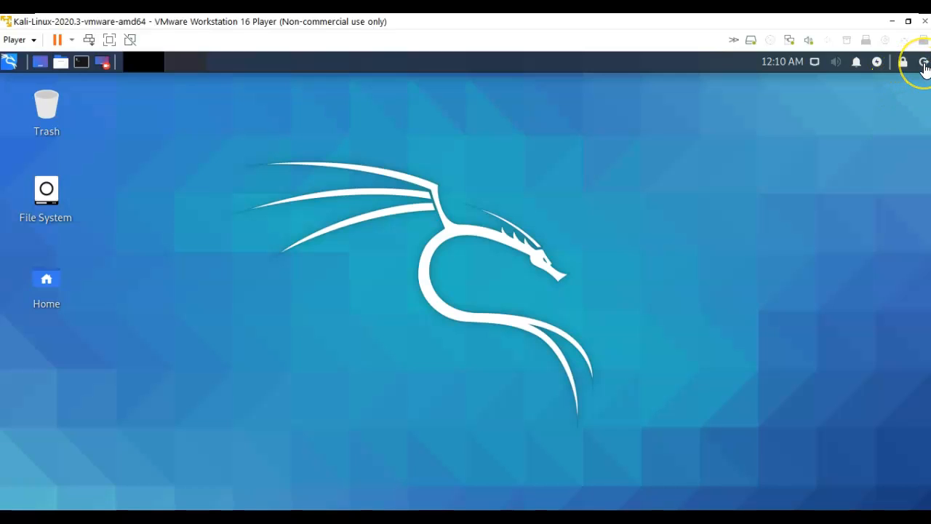
{"action": "left_click", "coordinate": [924, 61]}
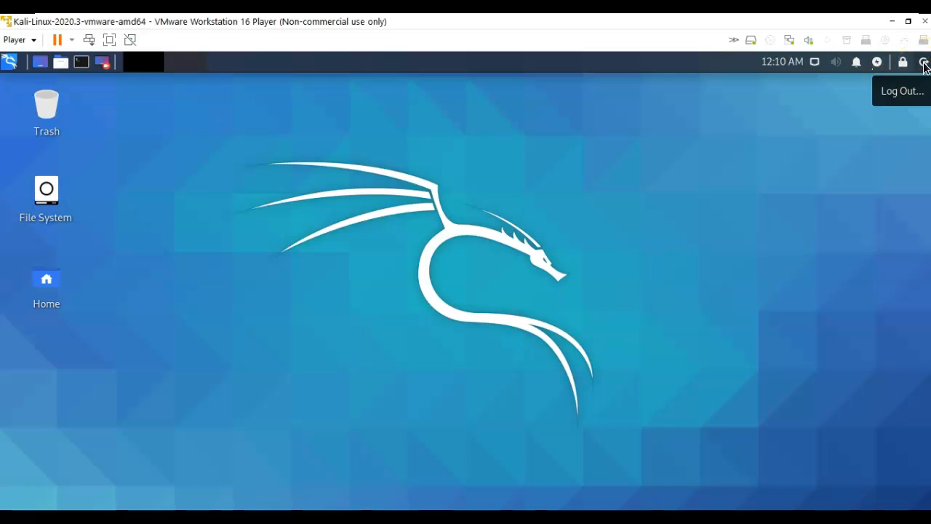
{"action": "left_click", "coordinate": [924, 61]}
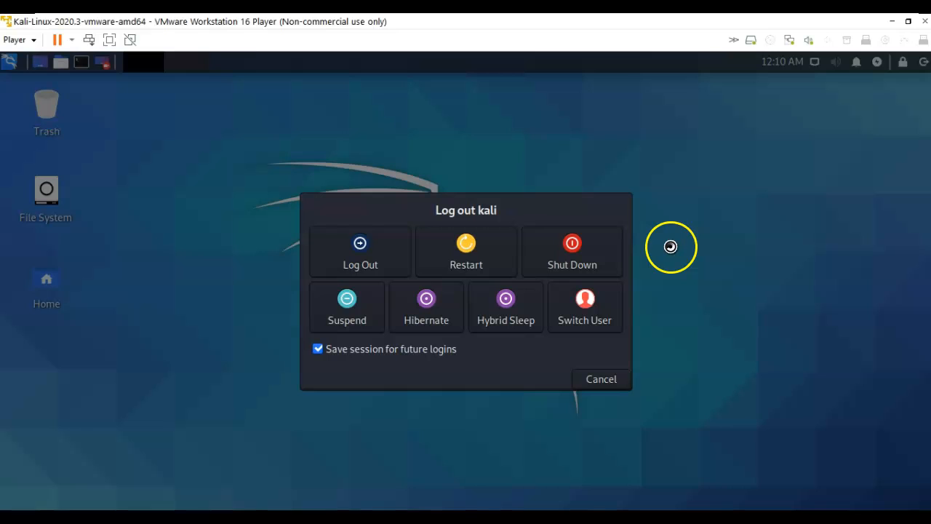
{"action": "mouse_move", "coordinate": [360, 245]}
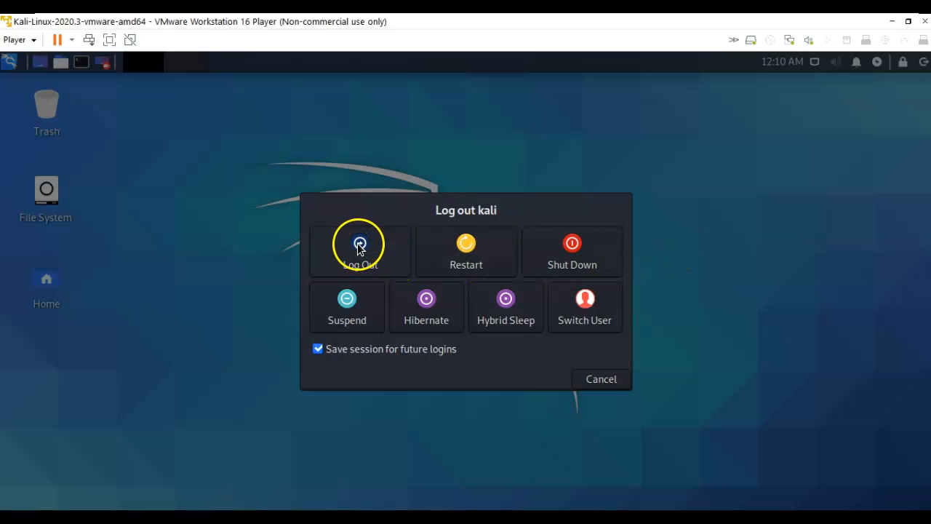
{"action": "left_click", "coordinate": [360, 250]}
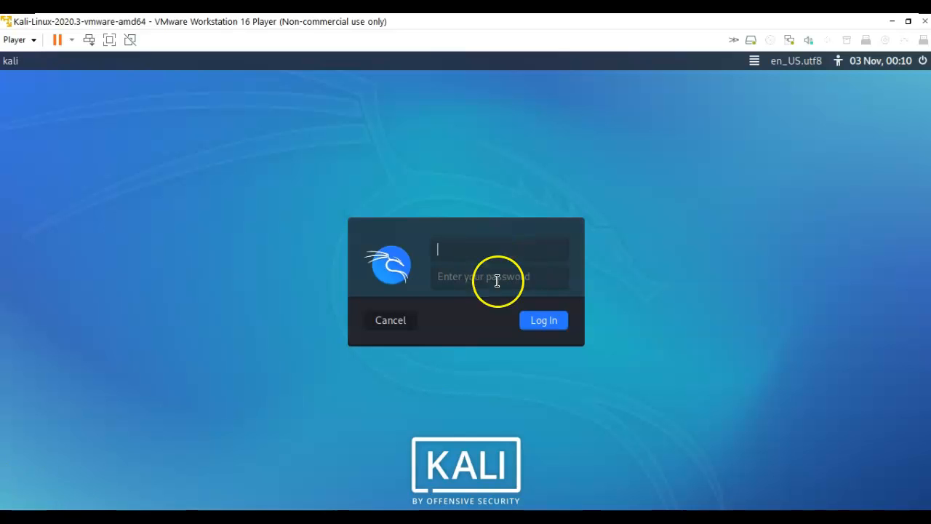
{"action": "mouse_move", "coordinate": [818, 282]}
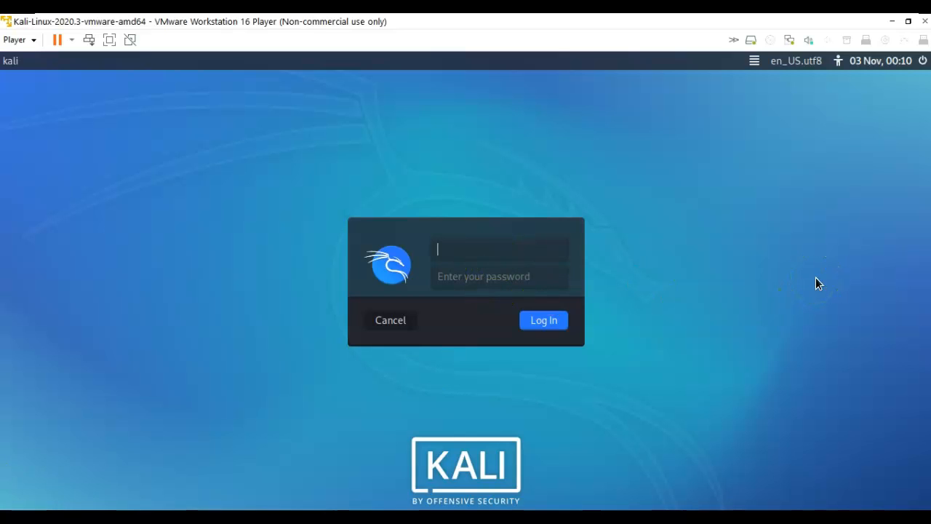
{"action": "type", "text": "root"}
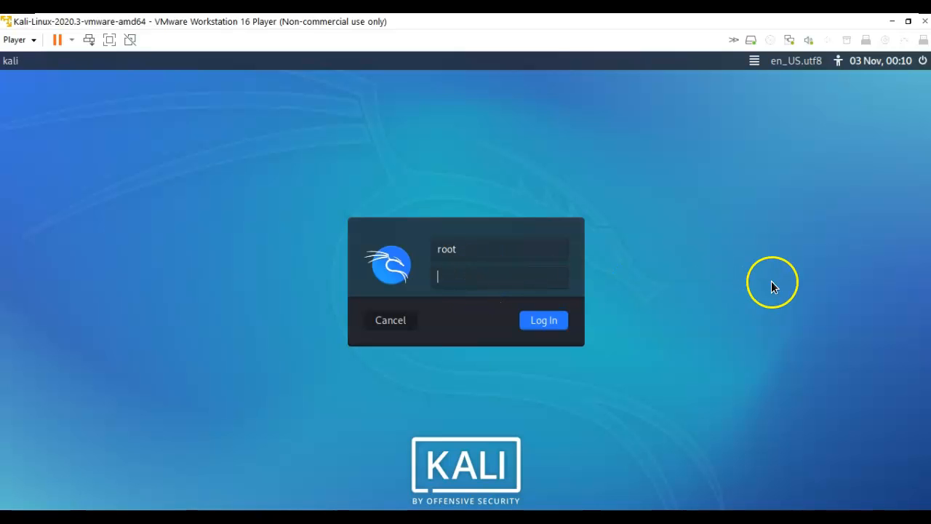
{"action": "mouse_move", "coordinate": [774, 288]}
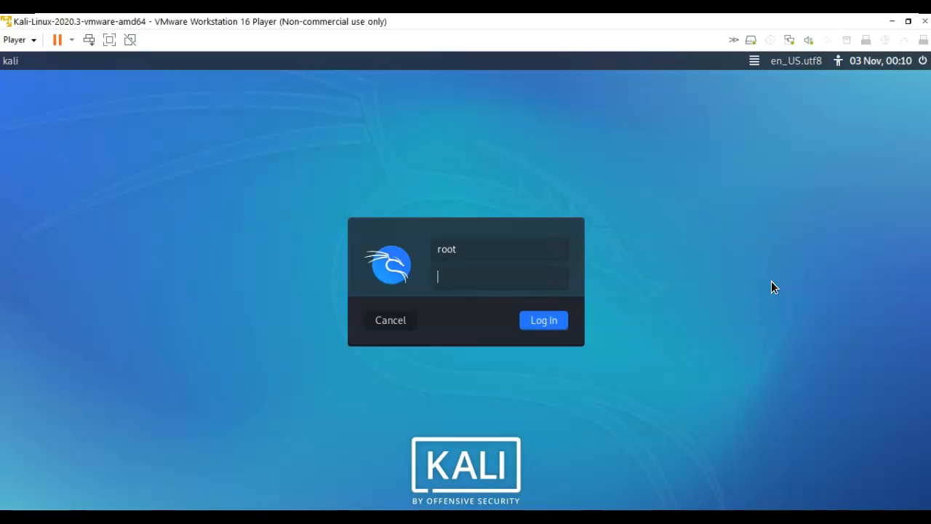
{"action": "left_click", "coordinate": [544, 320]}
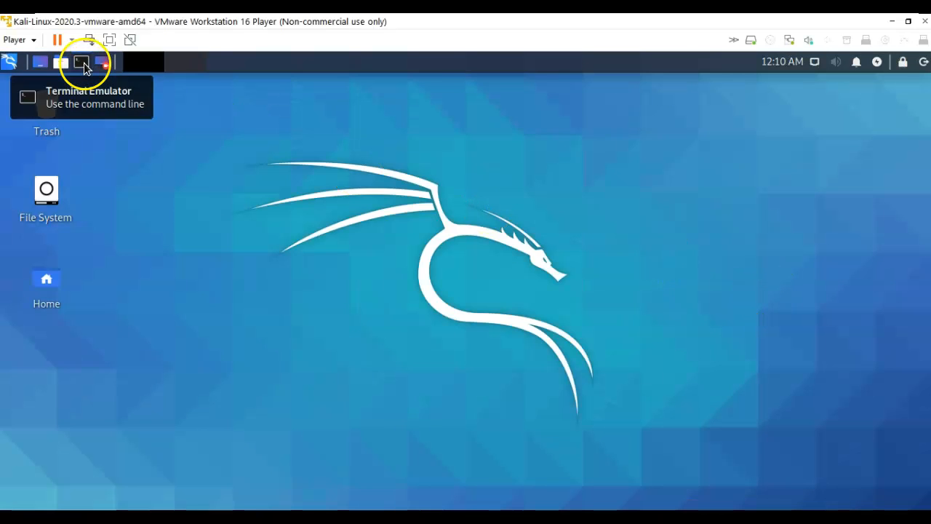
Launch the Terminal Emulator from the top panel for a root shell.
{"action": "left_click", "coordinate": [81, 61]}
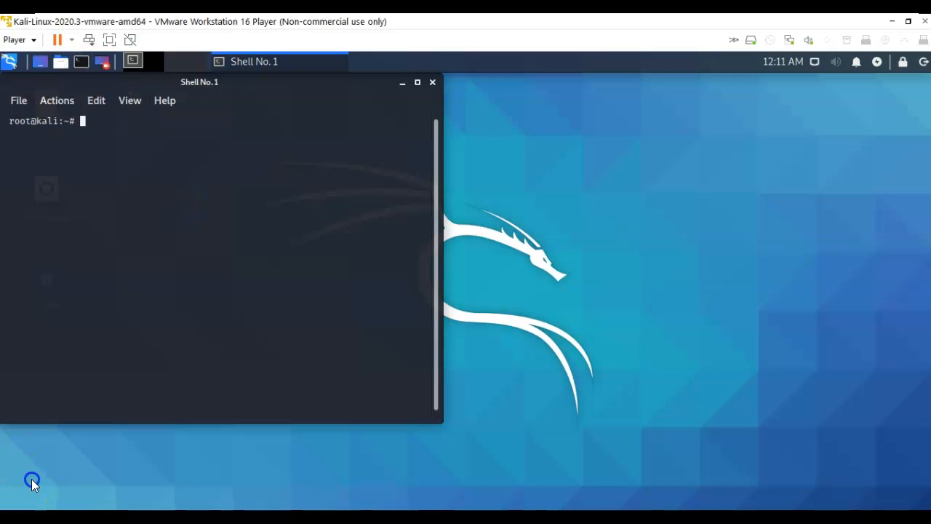
{"action": "mouse_move", "coordinate": [605, 428]}
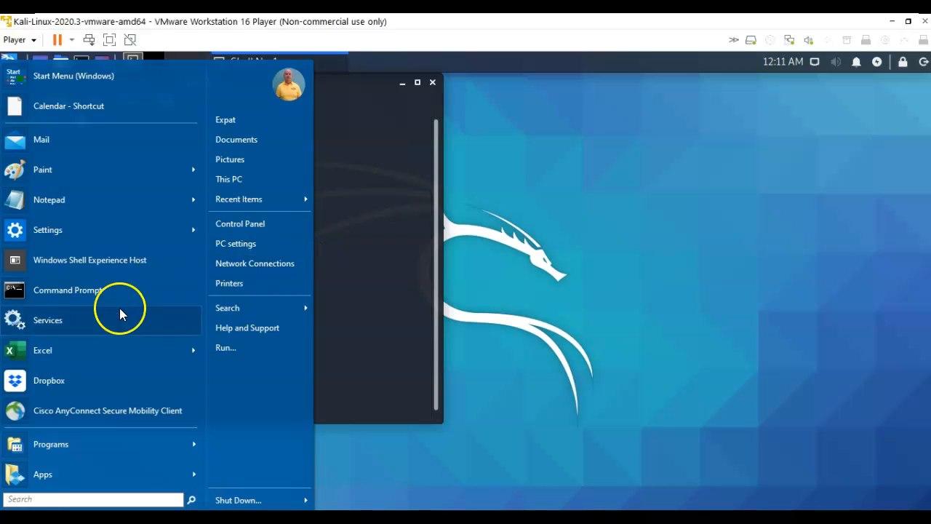
{"action": "mouse_move", "coordinate": [80, 444]}
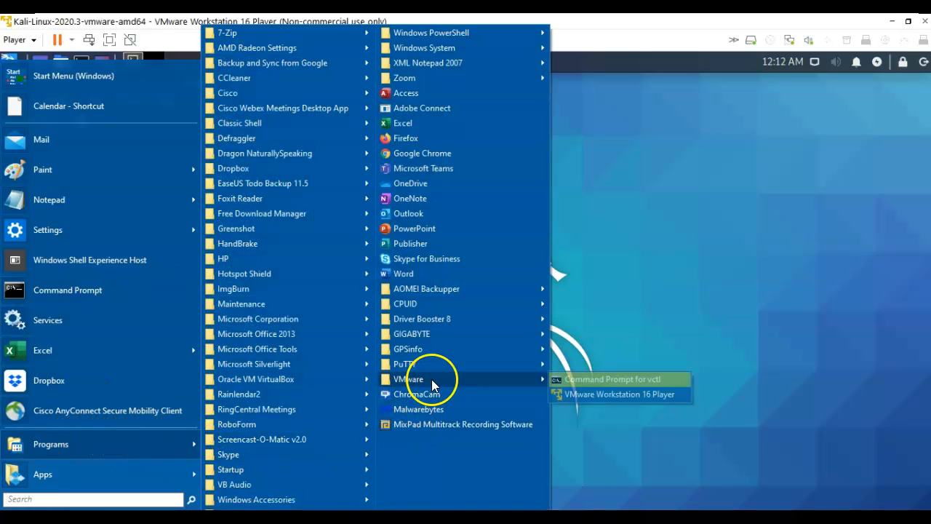
{"action": "mouse_move", "coordinate": [603, 399]}
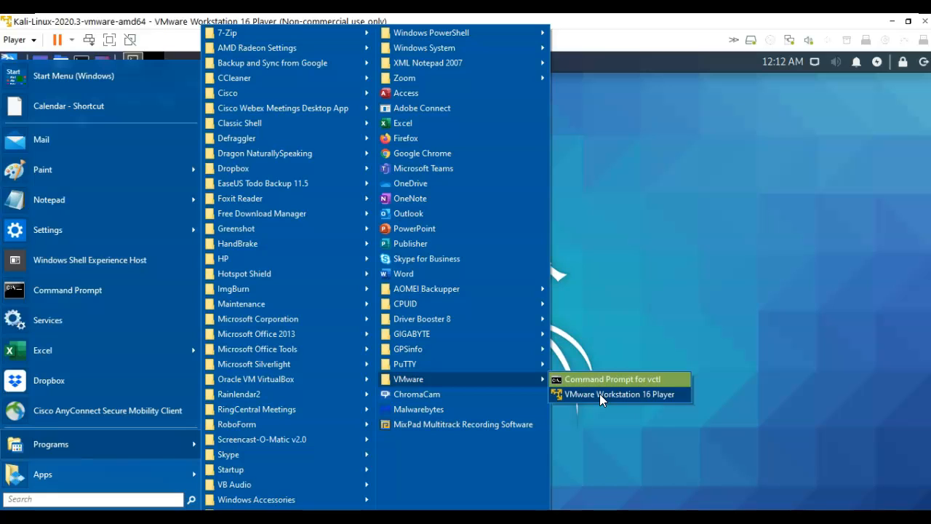
Launch a second instance of VMware Workstation 16 Player from the Start Menu.
{"action": "left_click", "coordinate": [621, 393]}
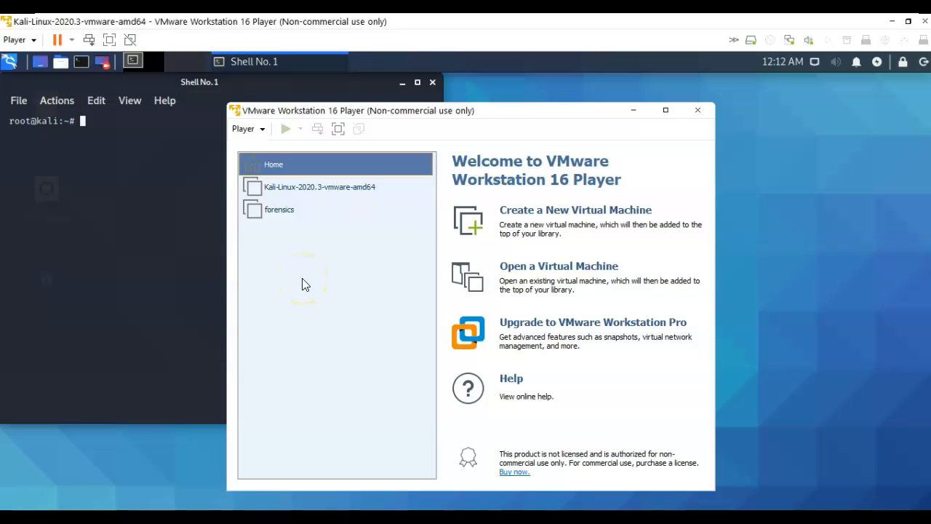
{"action": "mouse_move", "coordinate": [553, 280]}
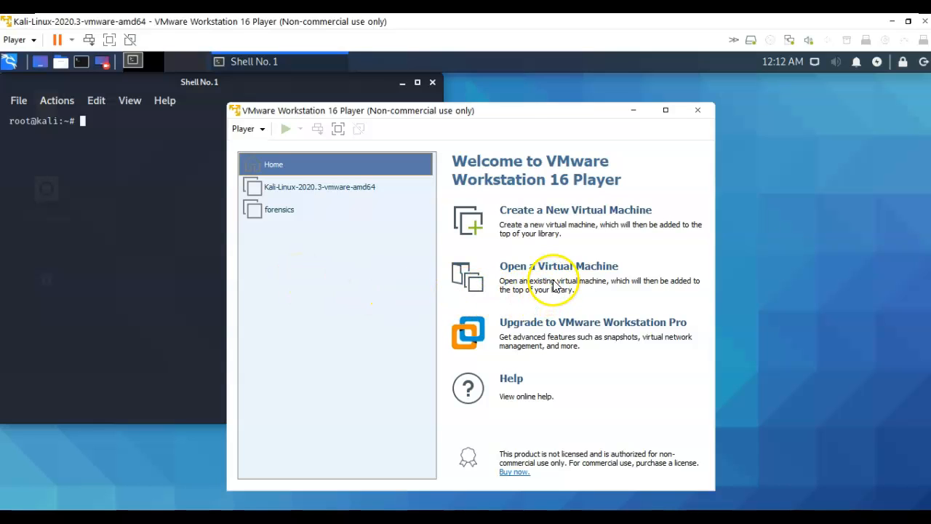
{"action": "left_click", "coordinate": [559, 265]}
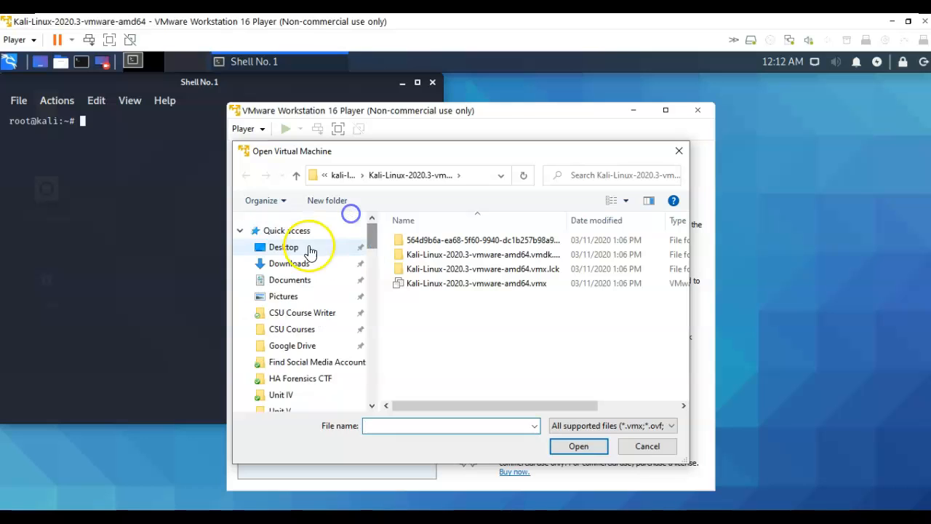
{"action": "left_click", "coordinate": [284, 247]}
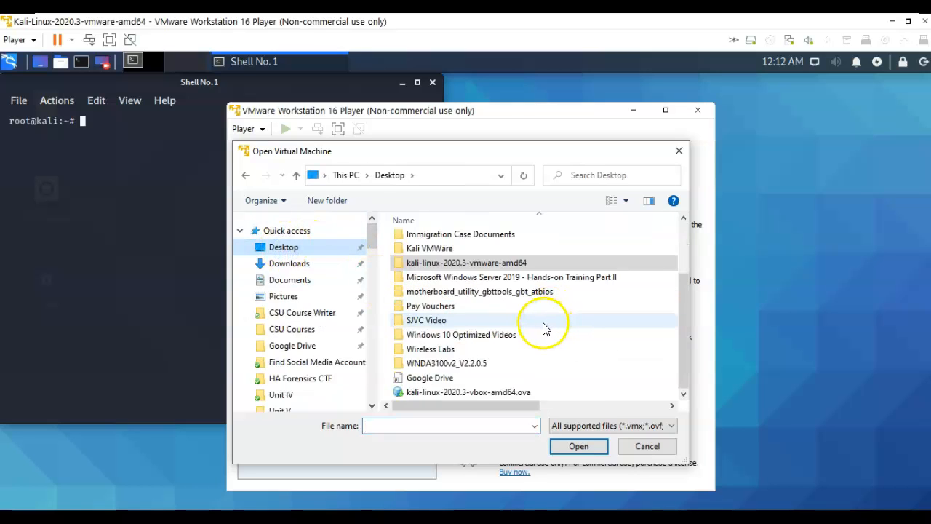
{"action": "double_click", "coordinate": [431, 248]}
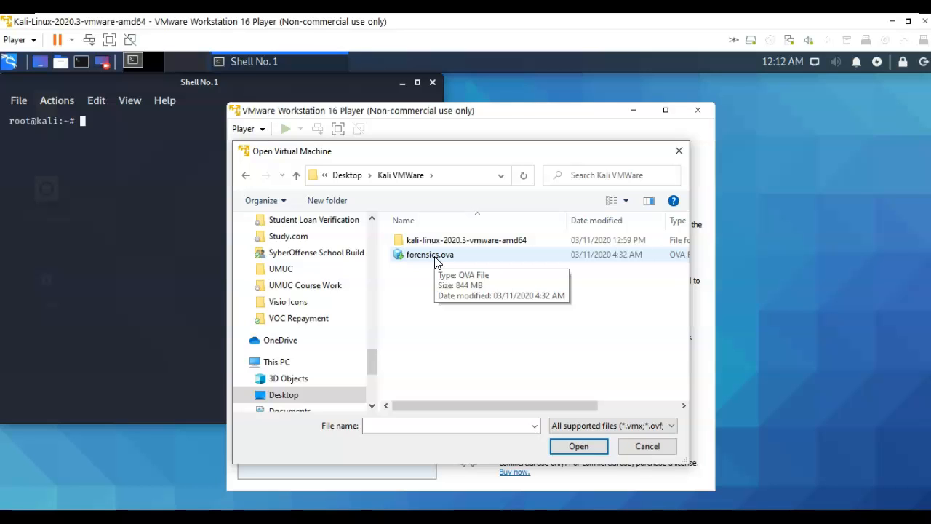
{"action": "left_click", "coordinate": [579, 446]}
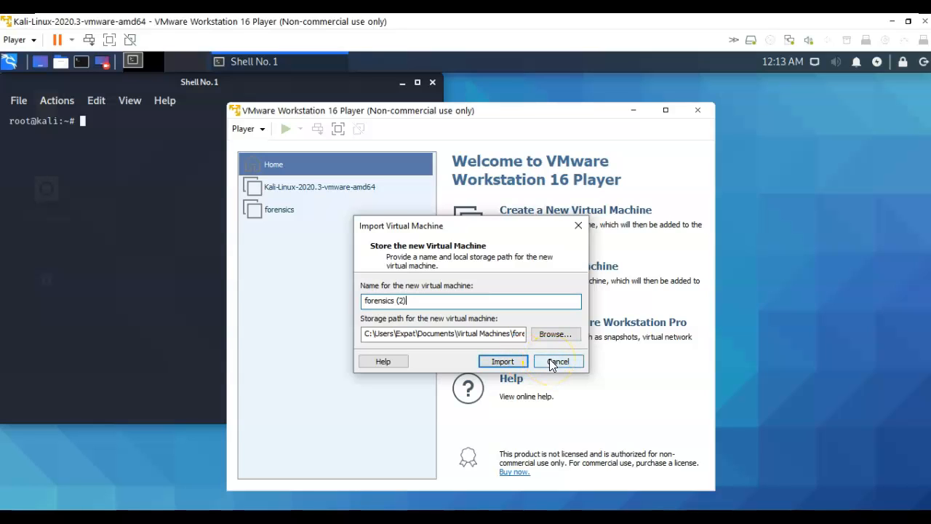
{"action": "left_click", "coordinate": [559, 361]}
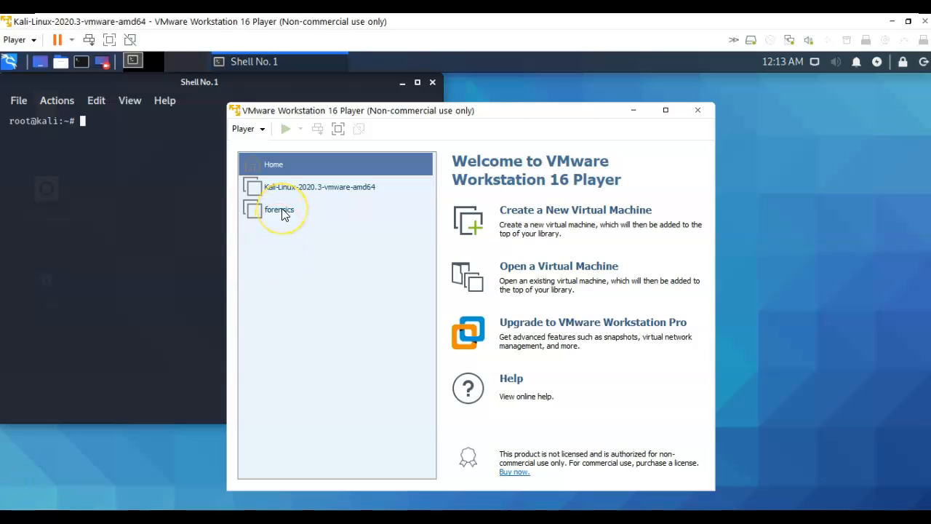
Boot the forensics VM to its Ubuntu 18.04 login prompt.
{"action": "double_click", "coordinate": [280, 210]}
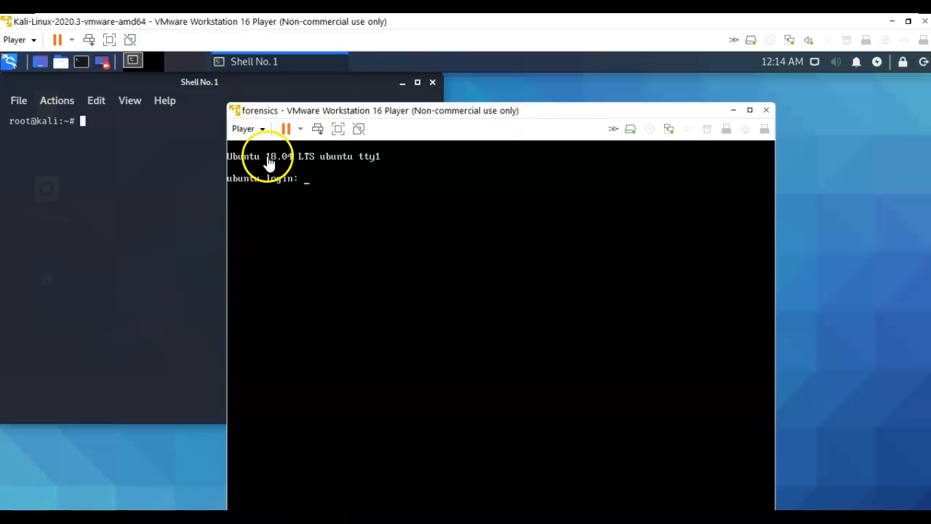
{"action": "mouse_move", "coordinate": [263, 134]}
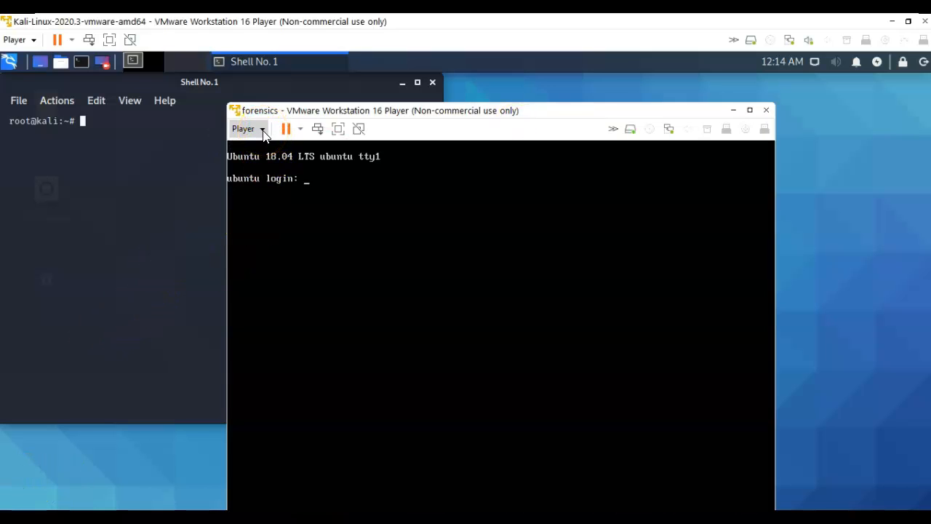
{"action": "left_click", "coordinate": [262, 128]}
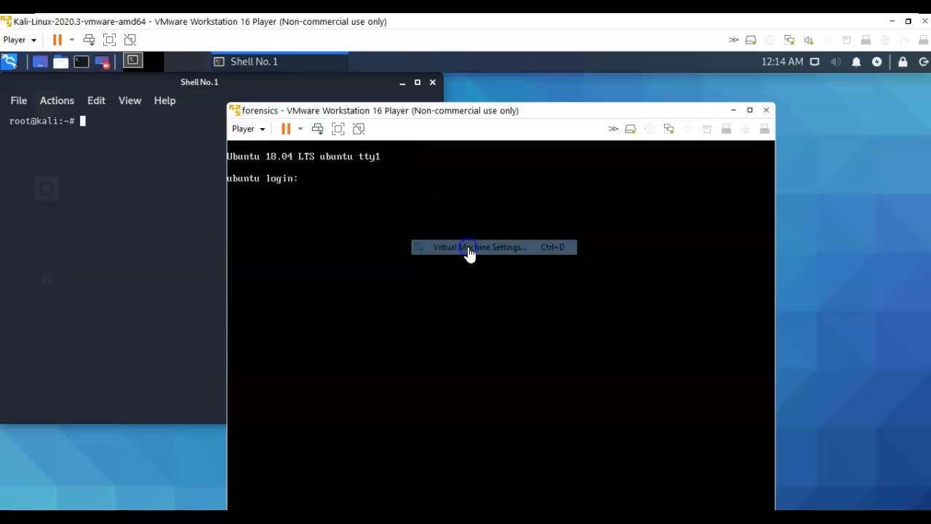
Confirm the forensics machine's Network Adapter is set to Host-only and accept the settings.
{"action": "left_click", "coordinate": [479, 248]}
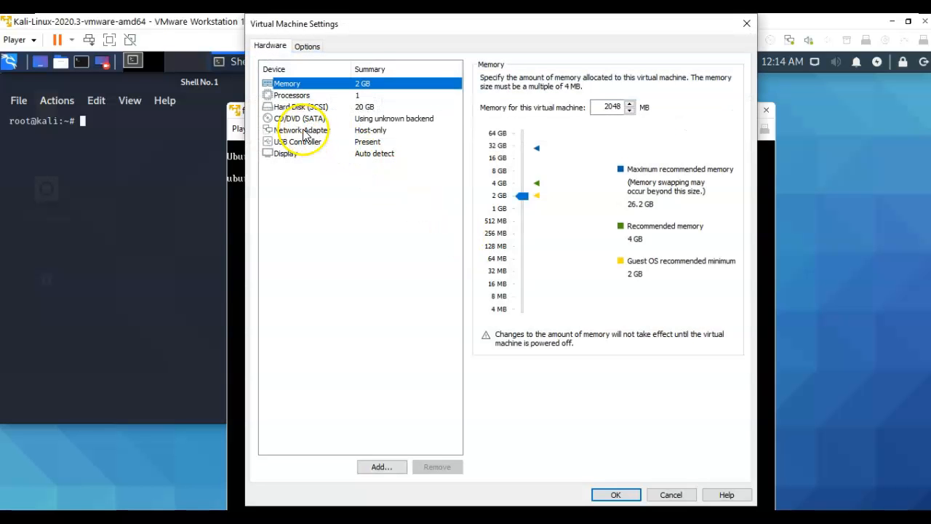
{"action": "left_click", "coordinate": [303, 129]}
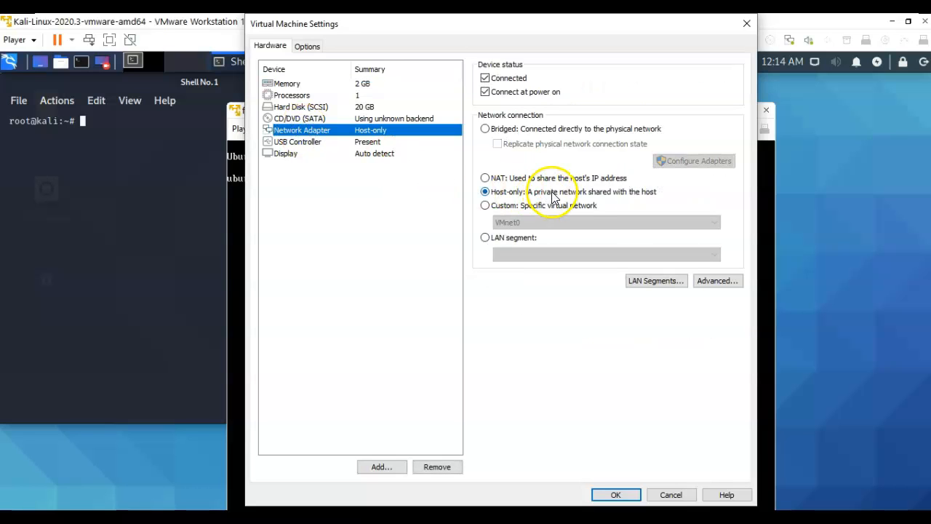
{"action": "mouse_move", "coordinate": [562, 198]}
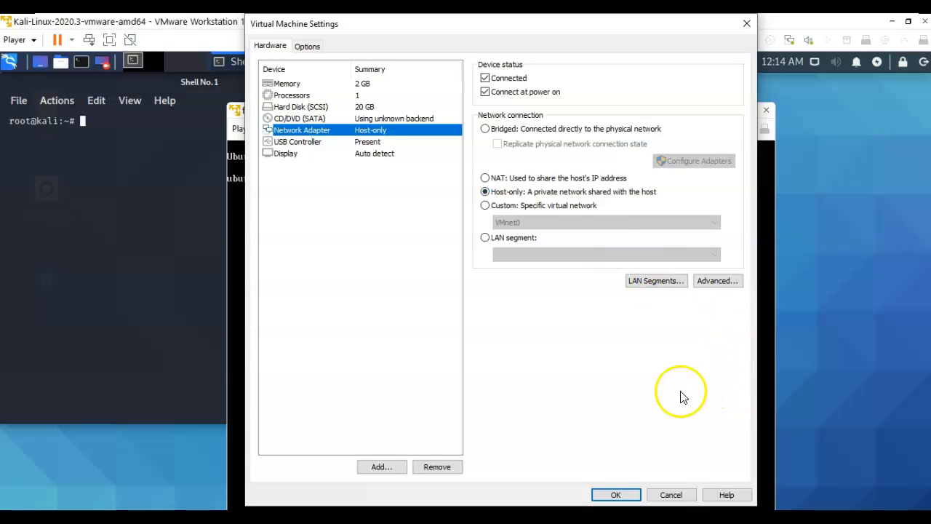
{"action": "left_click", "coordinate": [615, 495]}
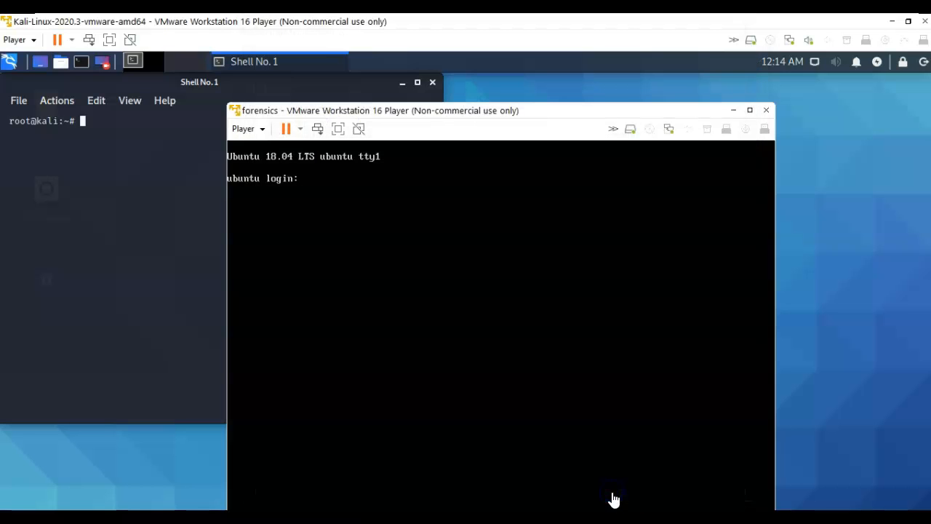
{"action": "mouse_move", "coordinate": [158, 91]}
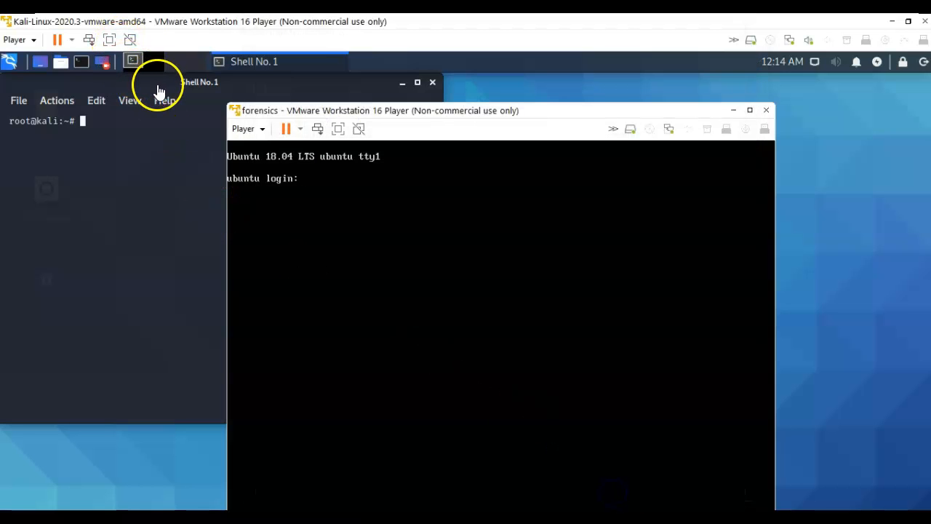
Show the Kali machine's Network Adapter settings, confirming Host-only networking.
{"action": "left_click", "coordinate": [15, 39]}
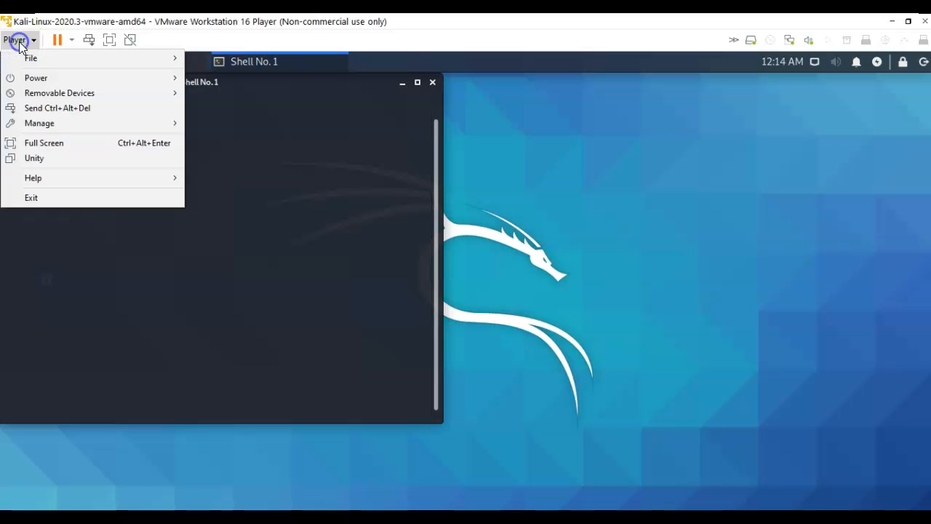
{"action": "mouse_move", "coordinate": [36, 123]}
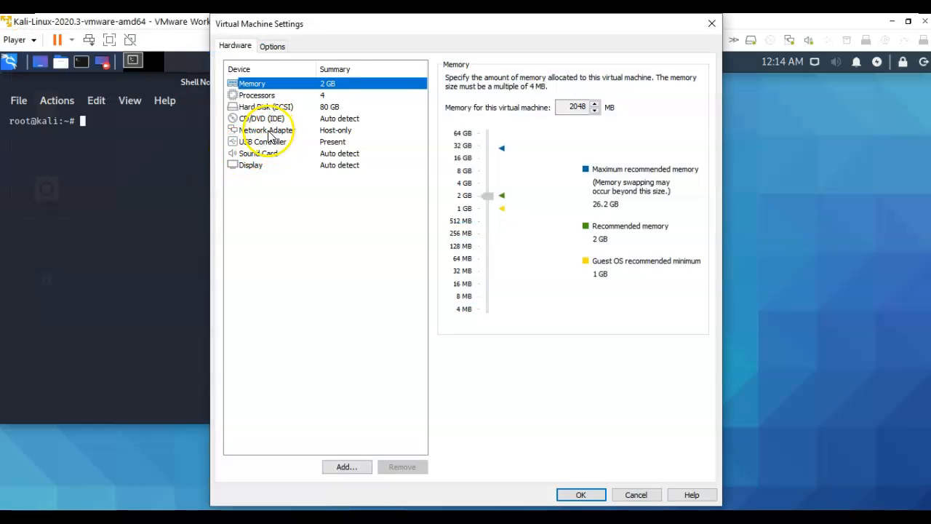
{"action": "left_click", "coordinate": [268, 130]}
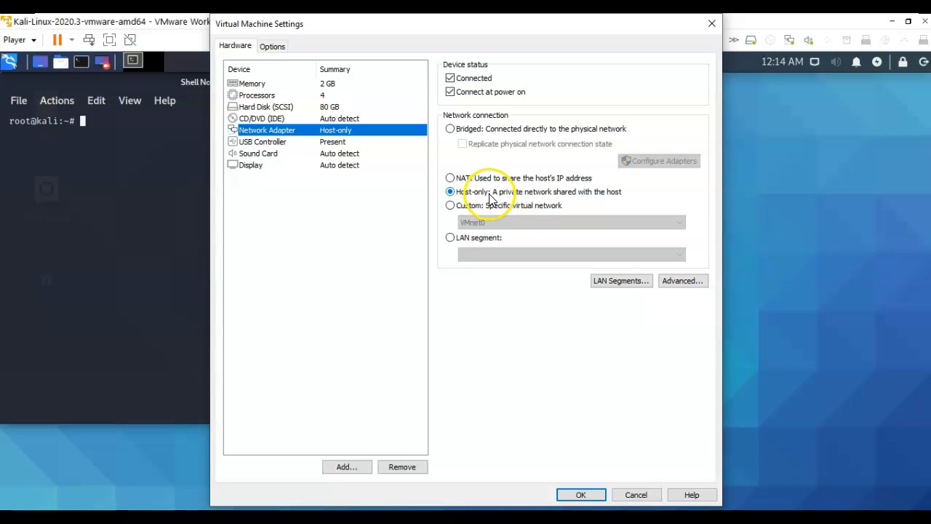
{"action": "mouse_move", "coordinate": [521, 204]}
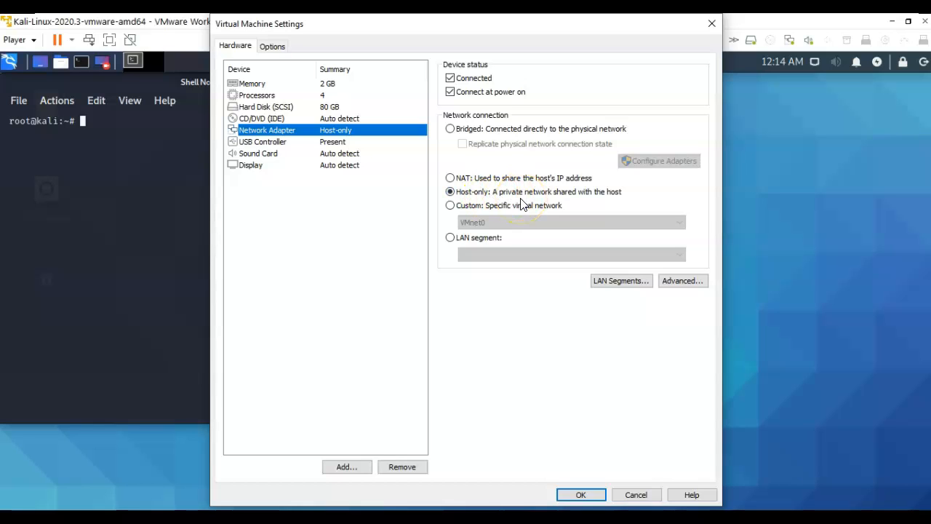